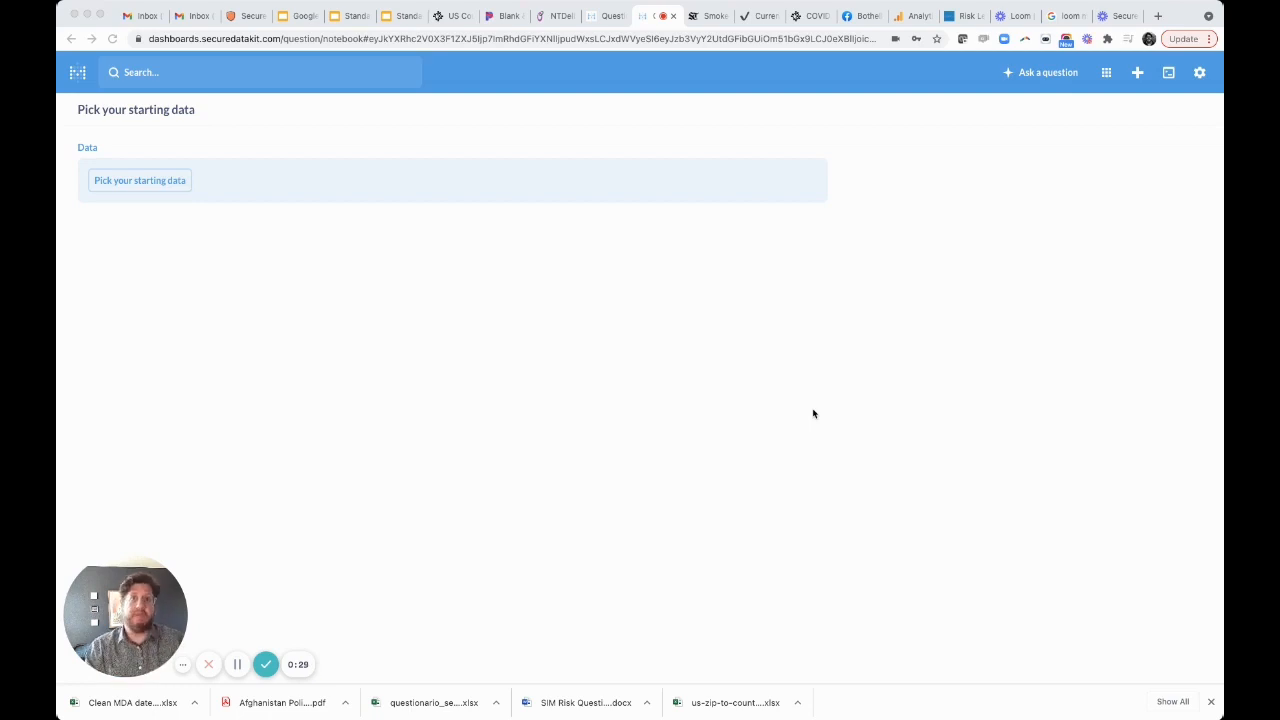
mouse_move(432, 302)
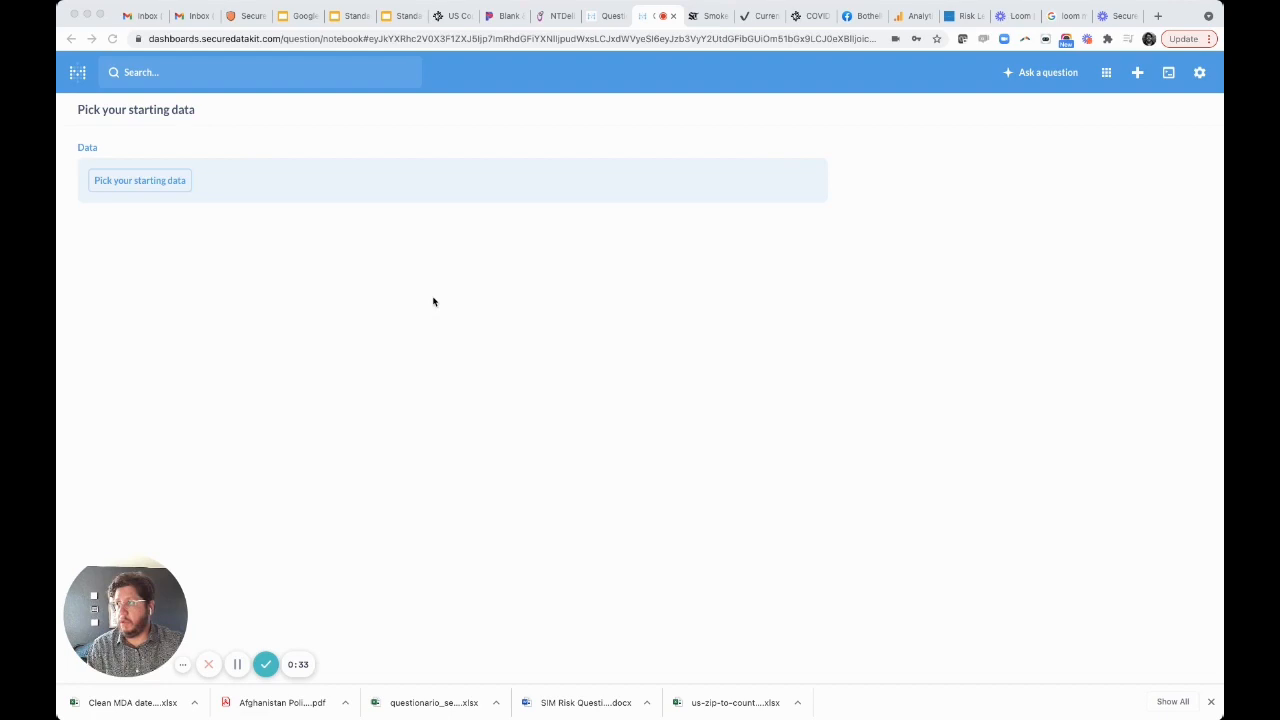
Step: Pick Rowdy County To Zip Merge View as the new question's starting data
click(140, 180)
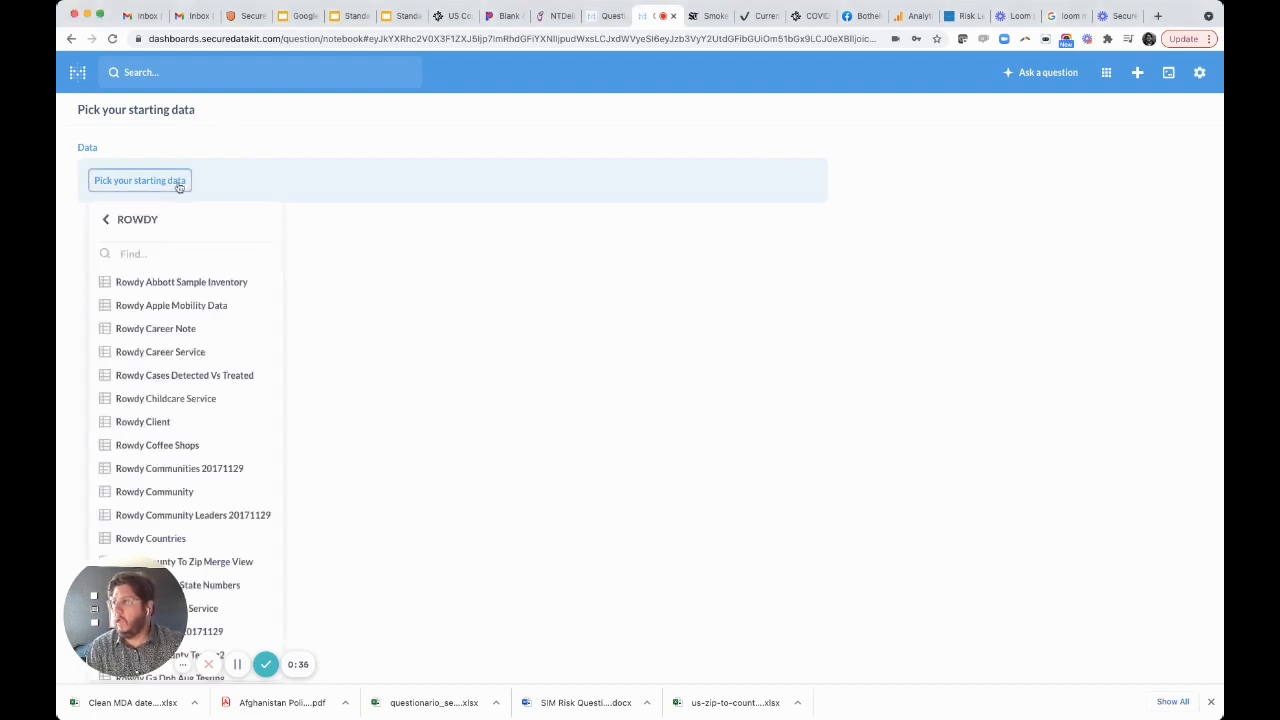
mouse_move(208, 236)
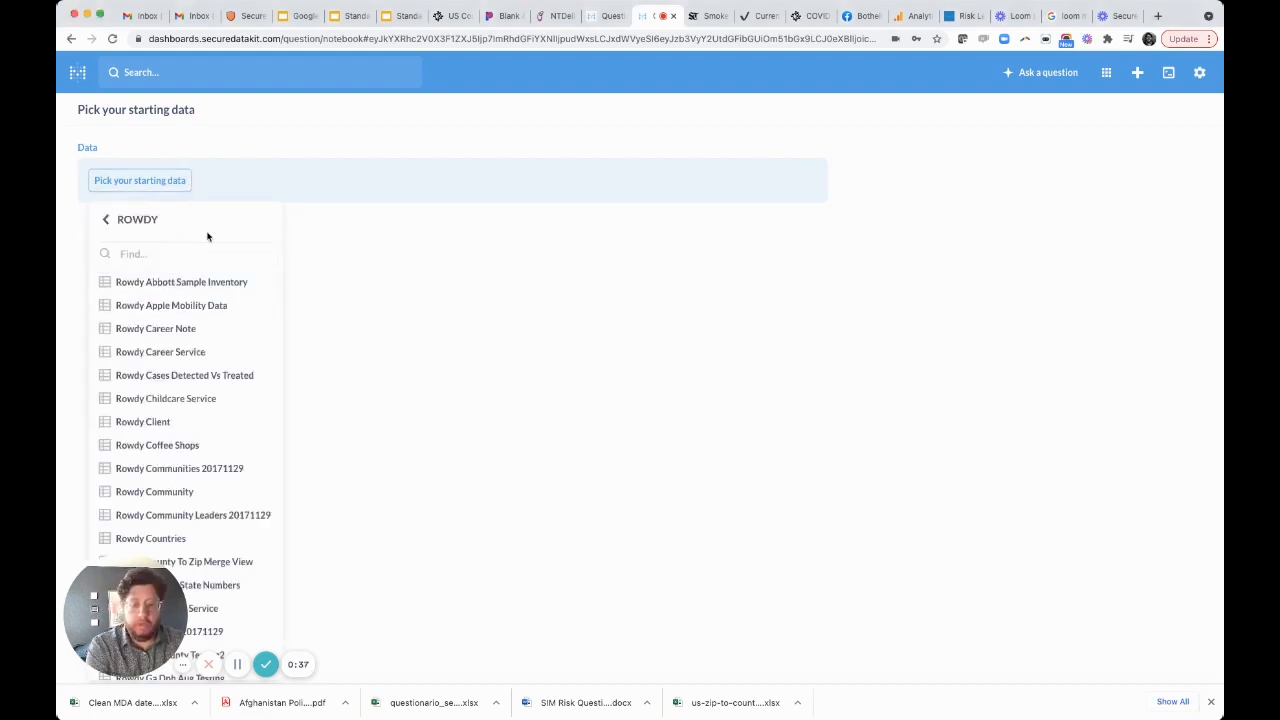
text(count)
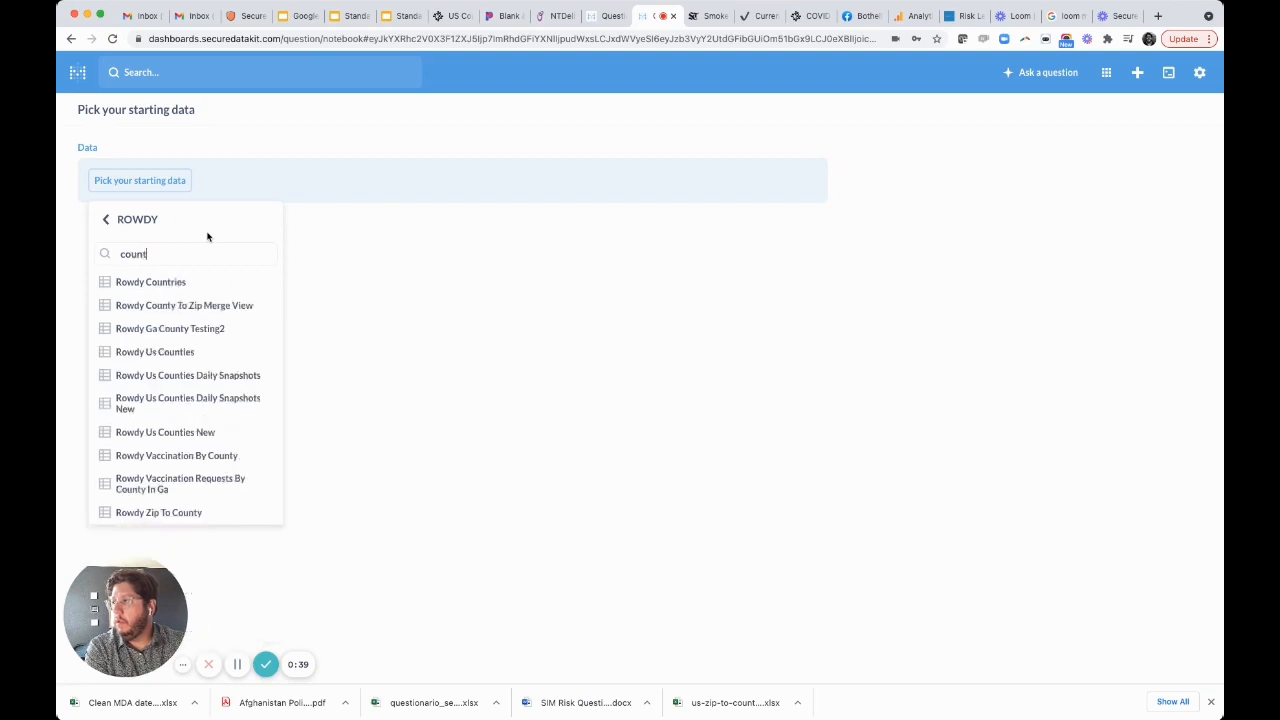
click(184, 304)
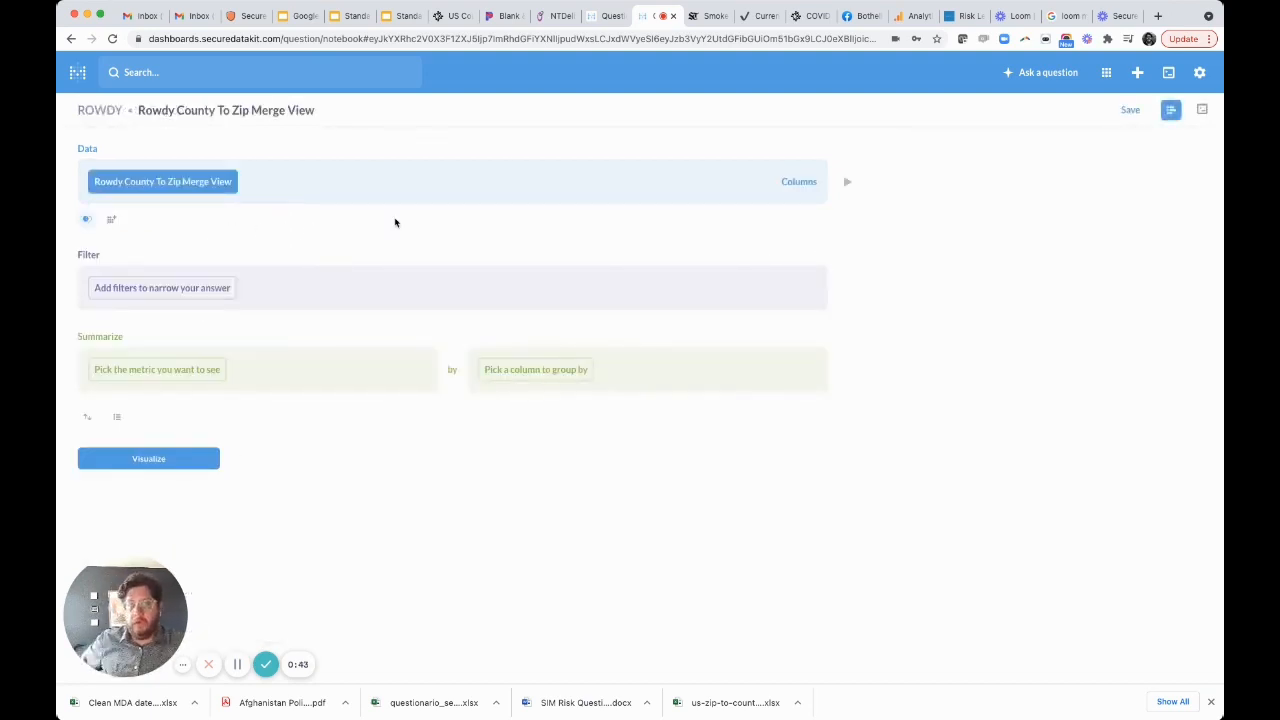
mouse_move(848, 180)
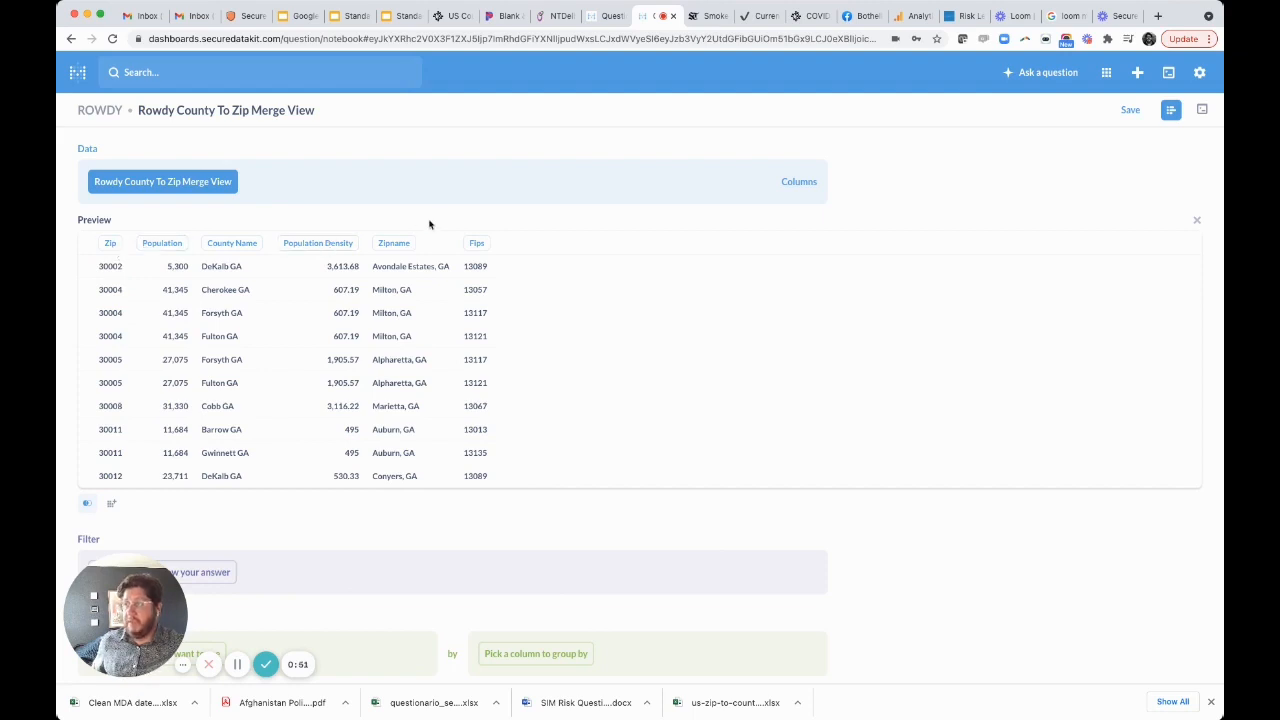
mouse_move(820, 268)
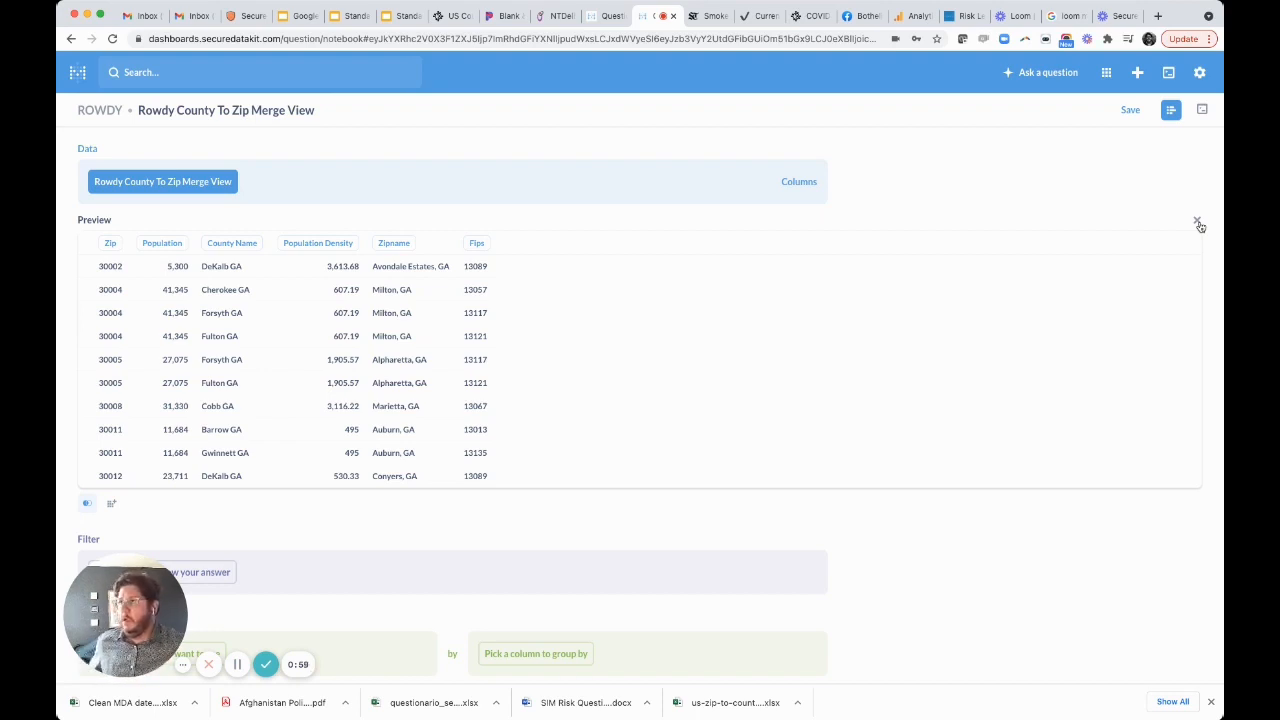
Step: Join Rowdy Us Counties New on Fips = County ID
click(1198, 220)
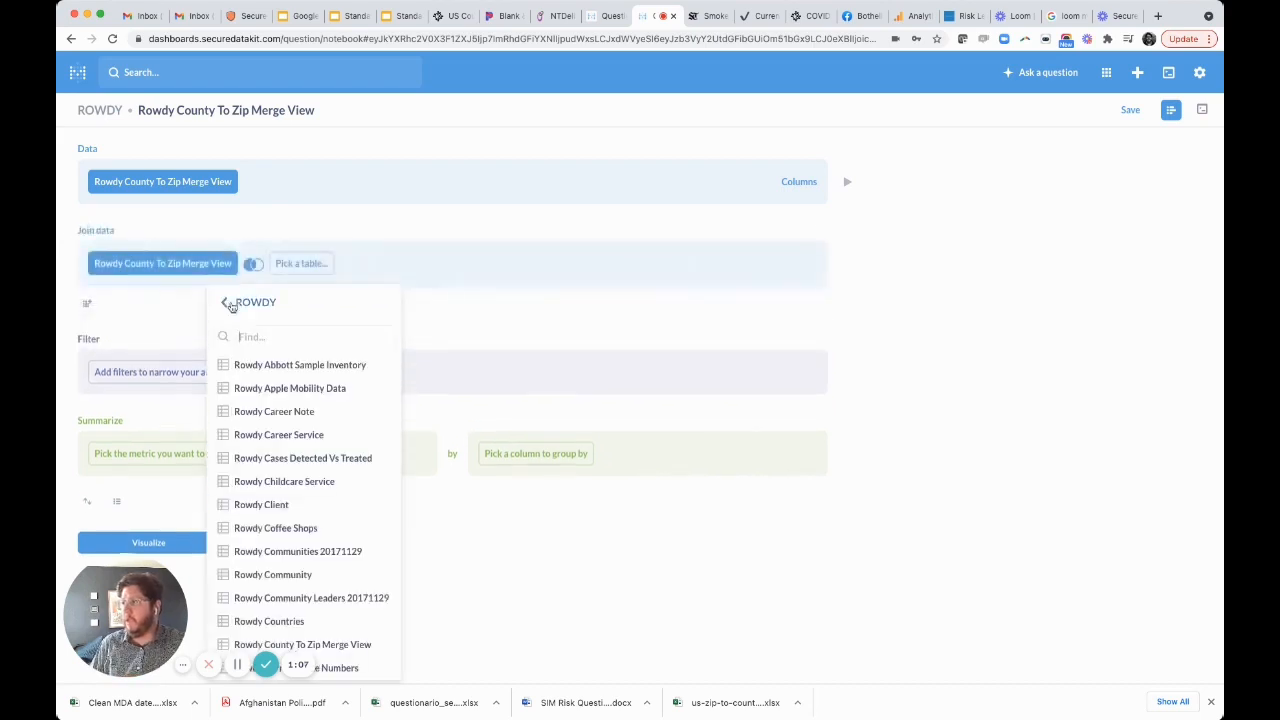
text(count)
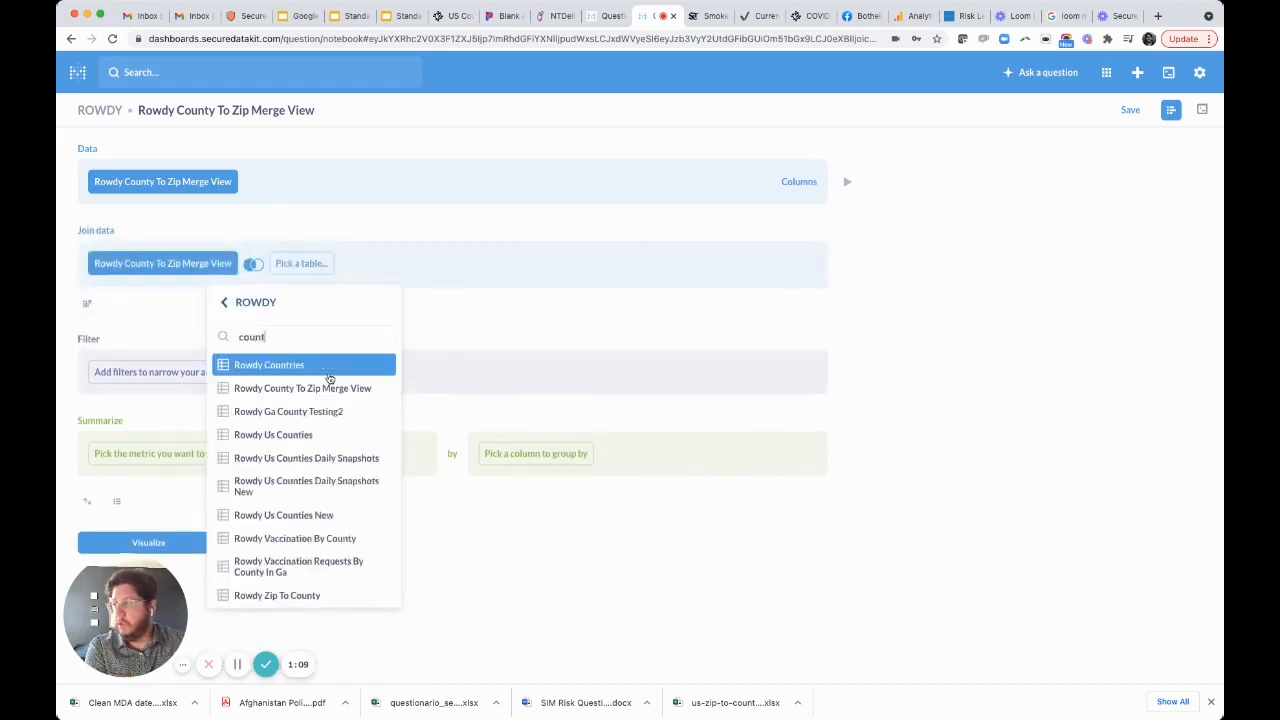
click(284, 516)
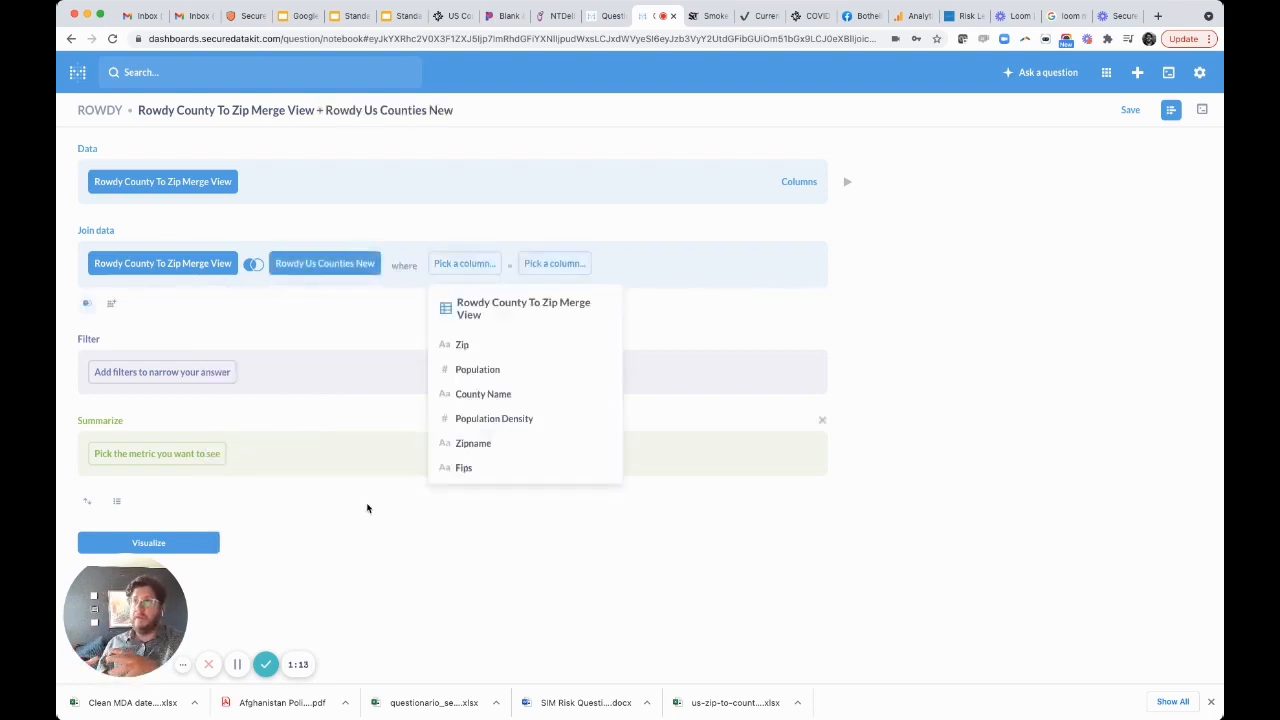
mouse_move(388, 430)
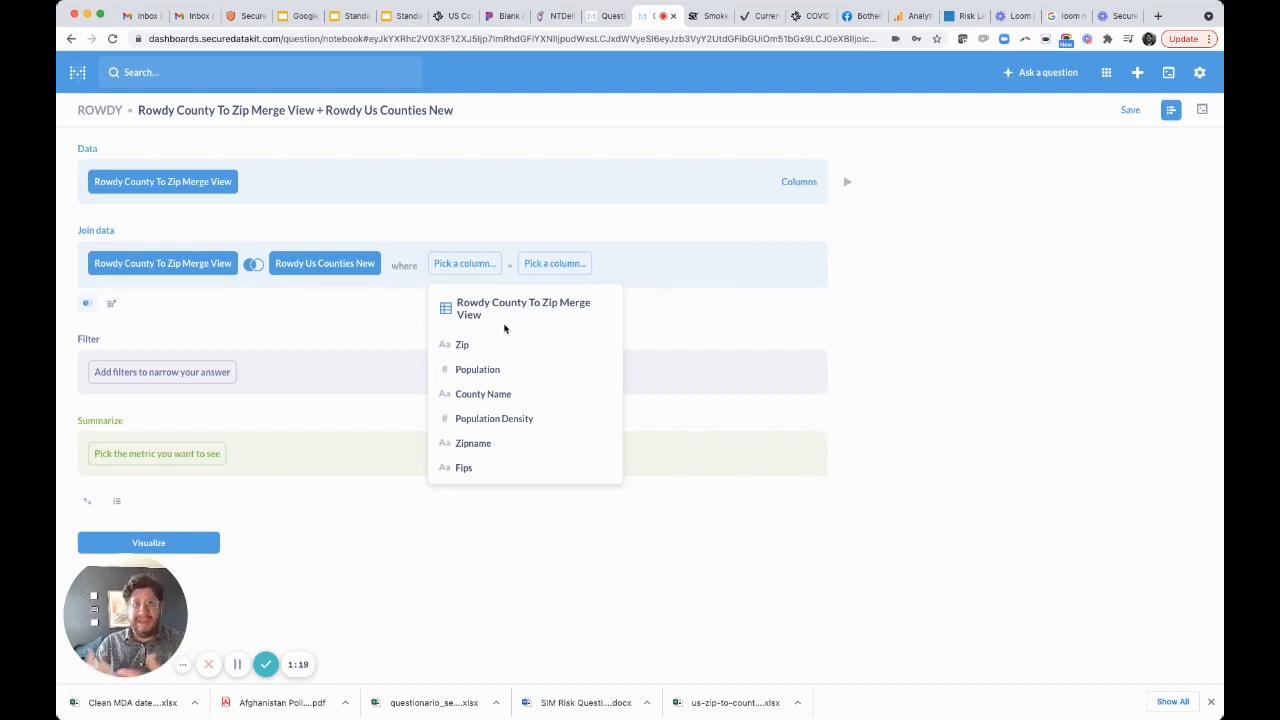
mouse_move(464, 468)
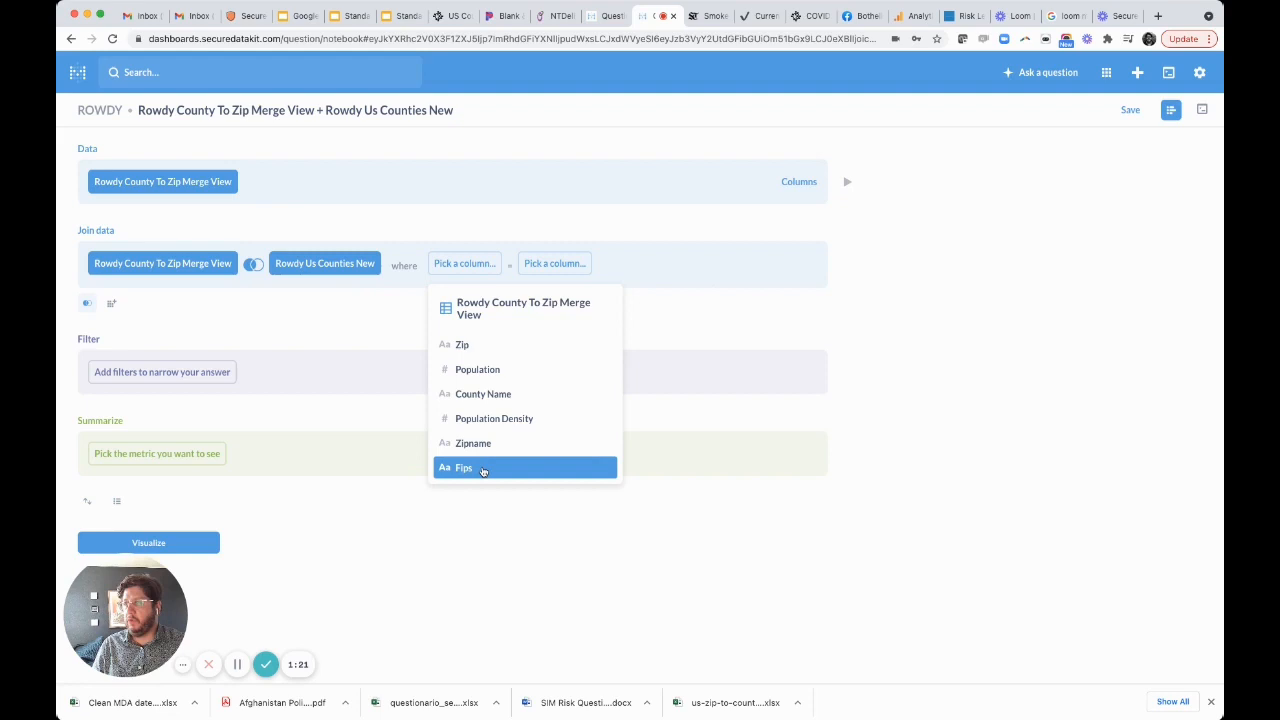
click(464, 468)
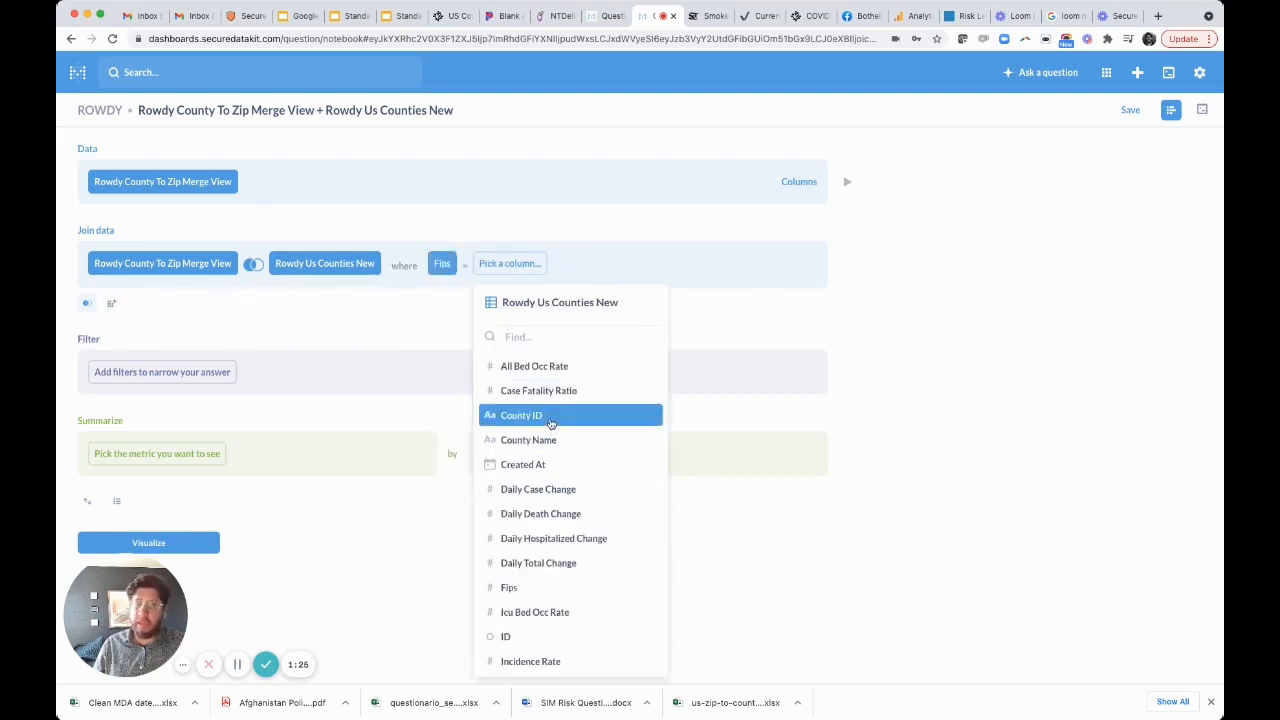
click(520, 414)
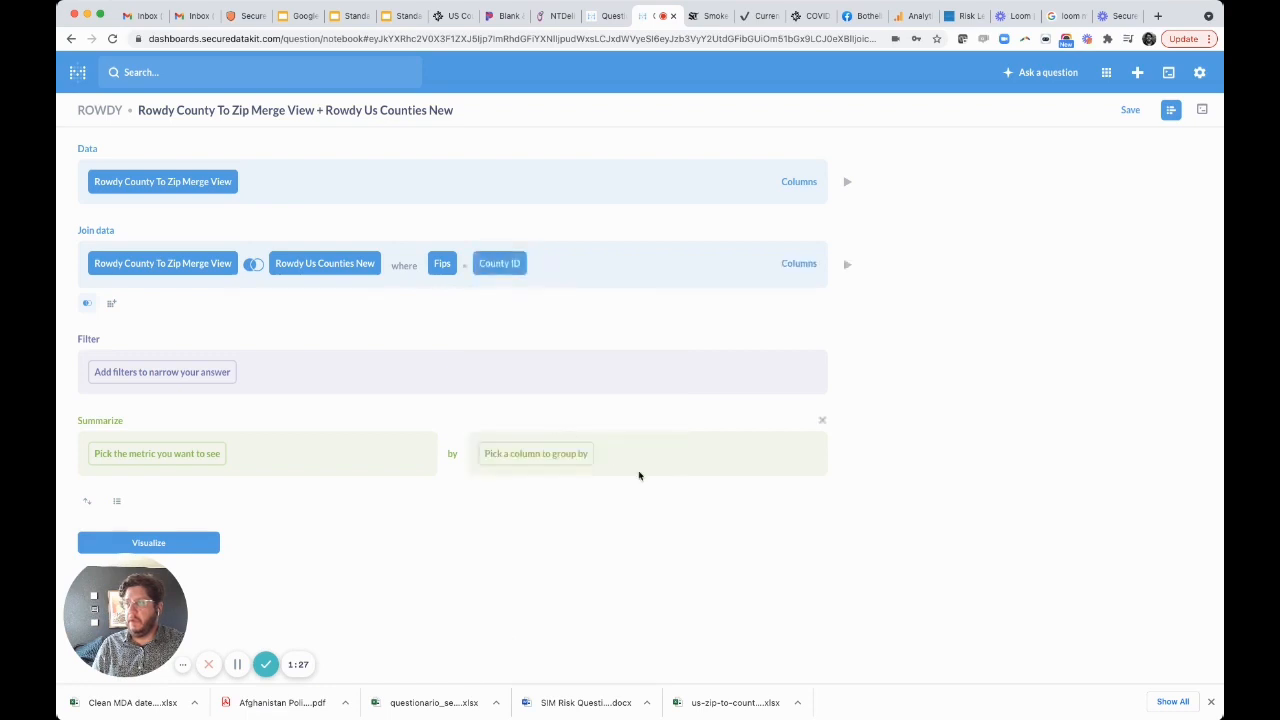
mouse_move(848, 264)
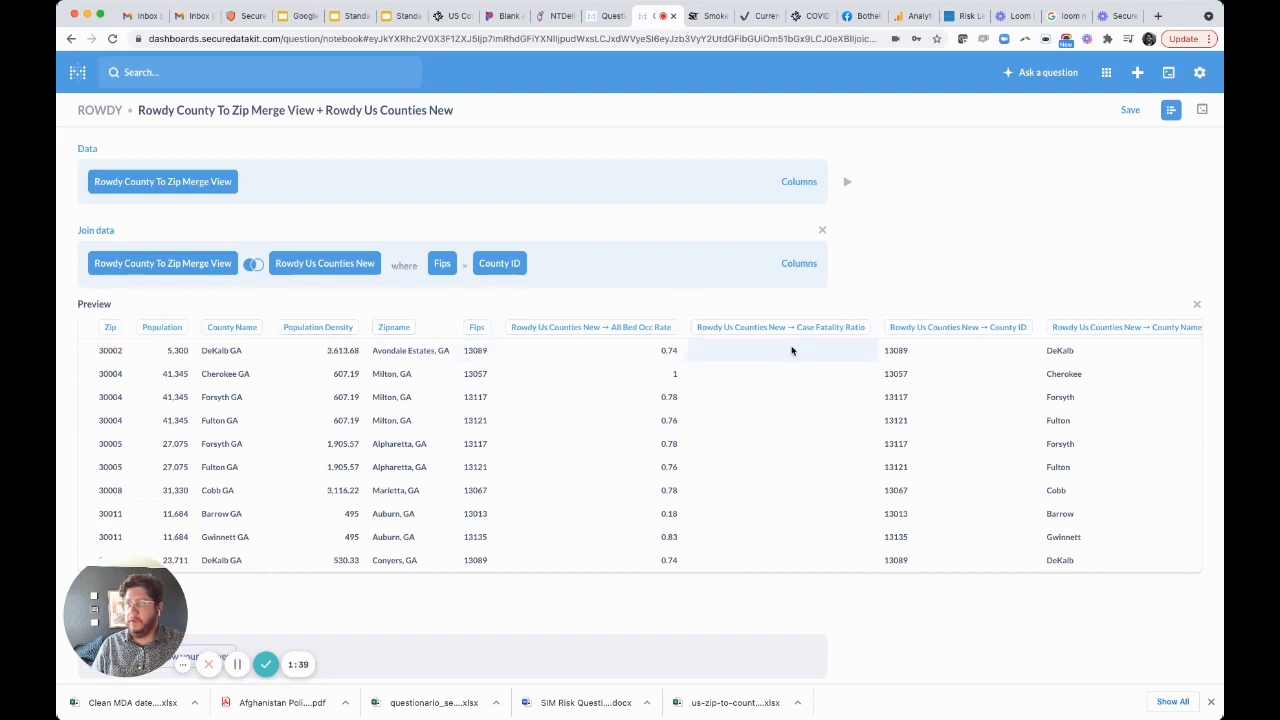
scroll(right, 3)
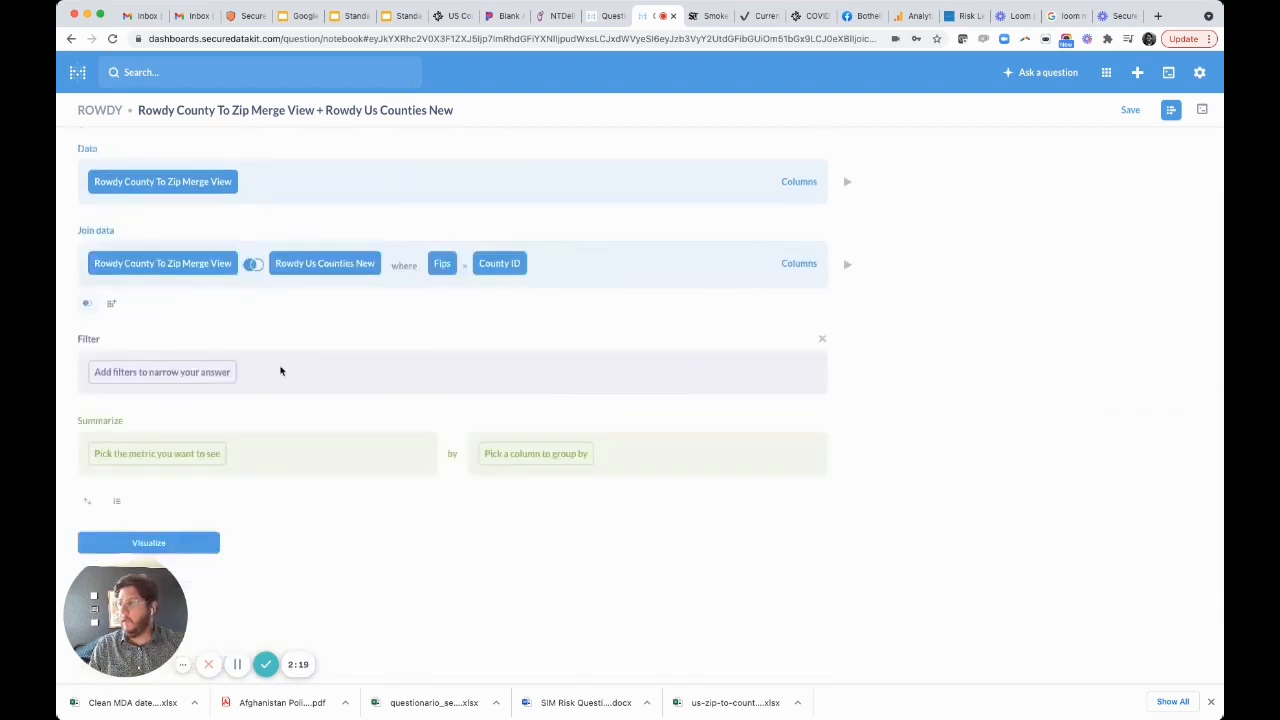
mouse_move(112, 304)
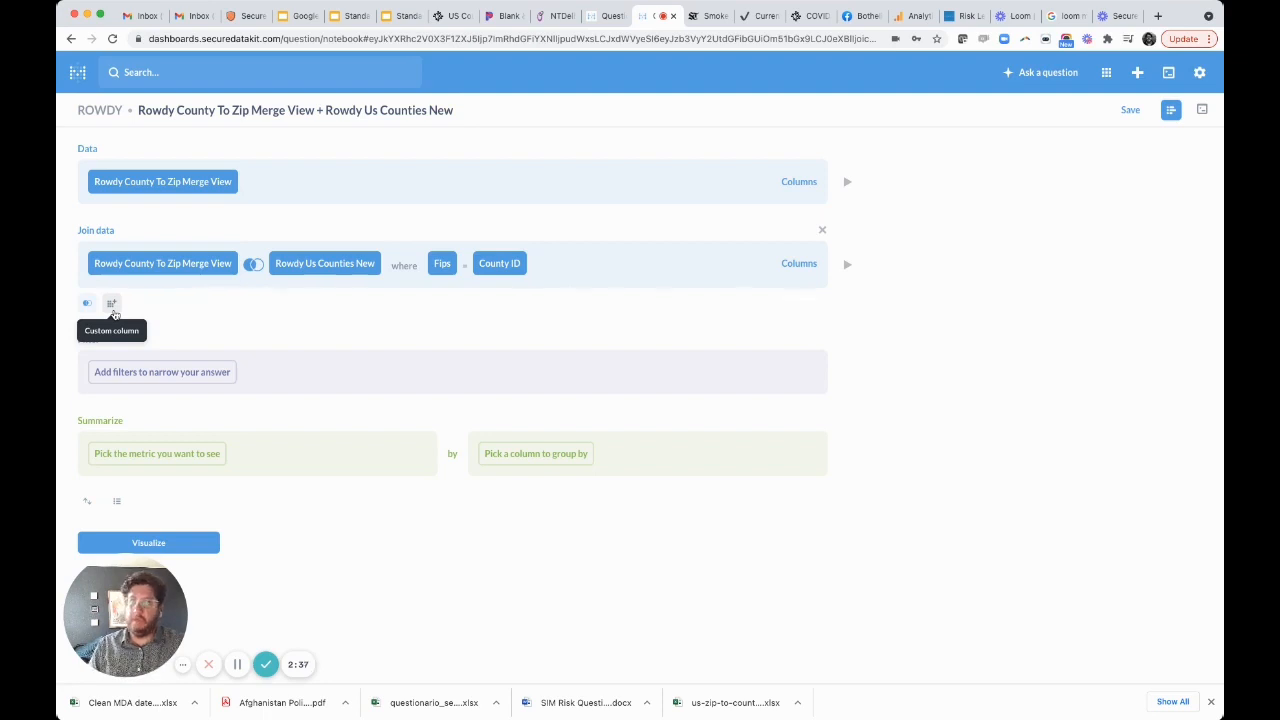
Step: Create custom column Risk Level = [Seven Day Case Avg] / [Population] * 100000
click(112, 304)
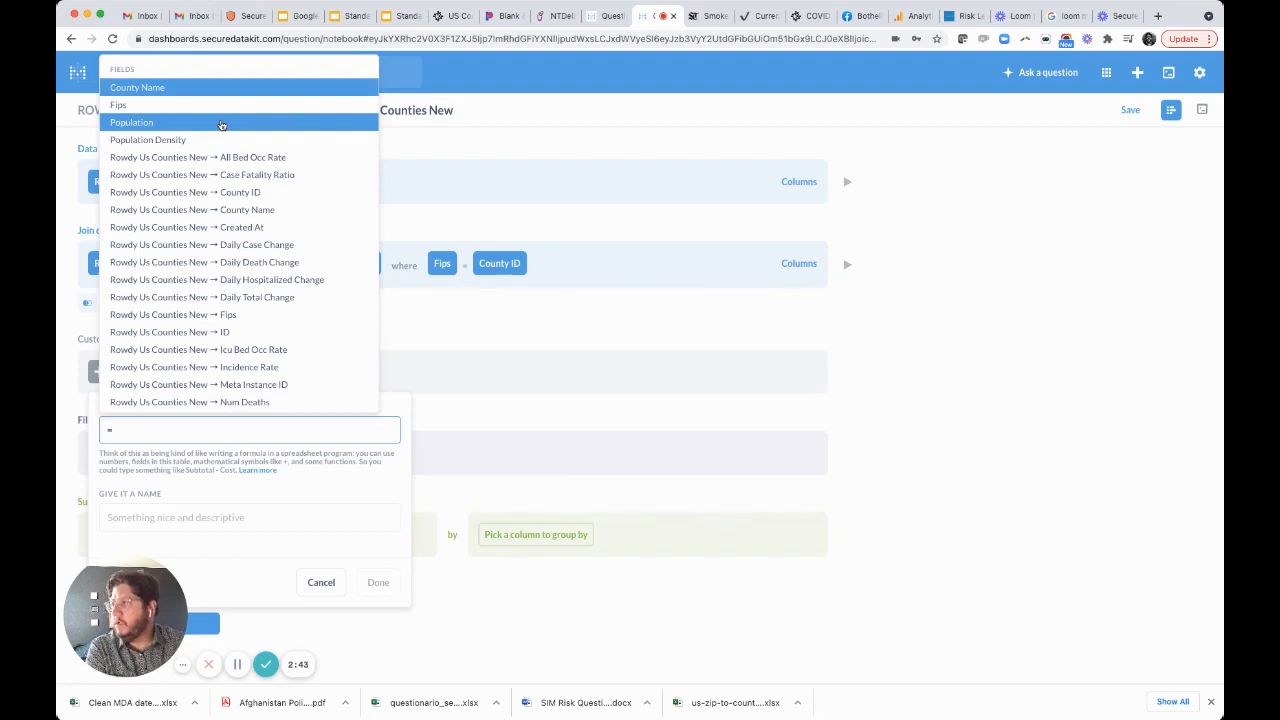
text(seven)
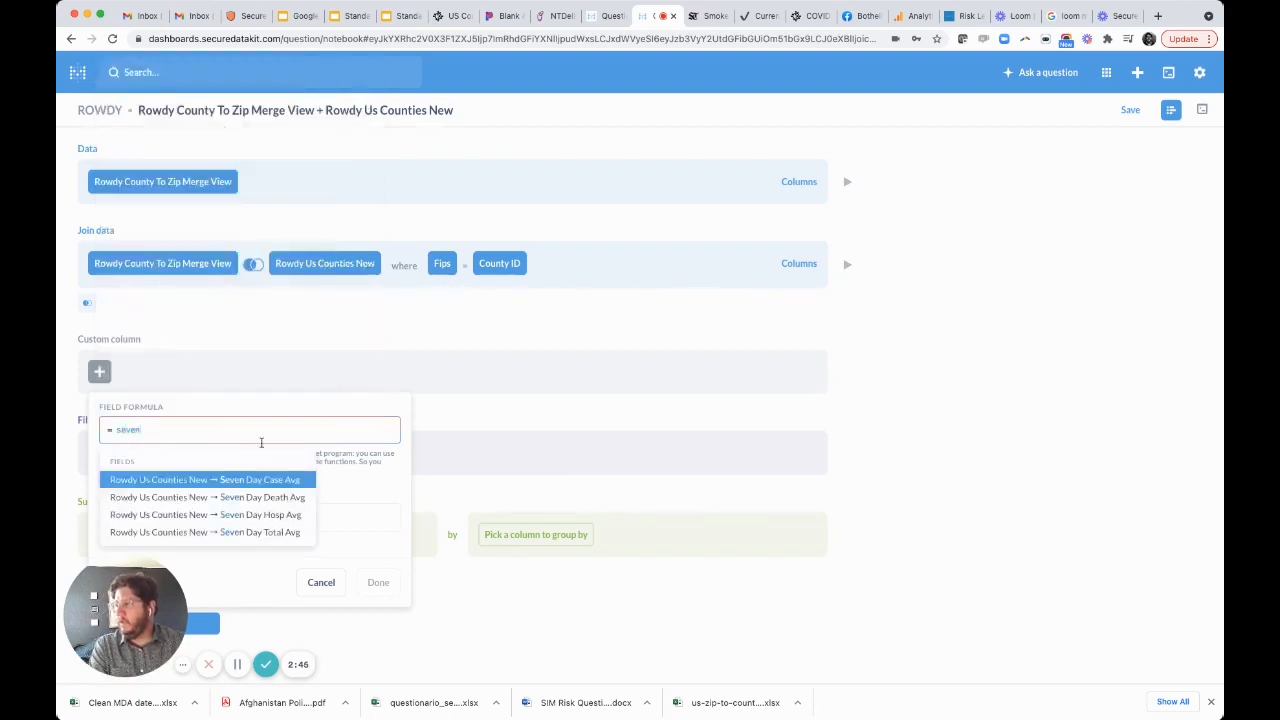
click(204, 480)
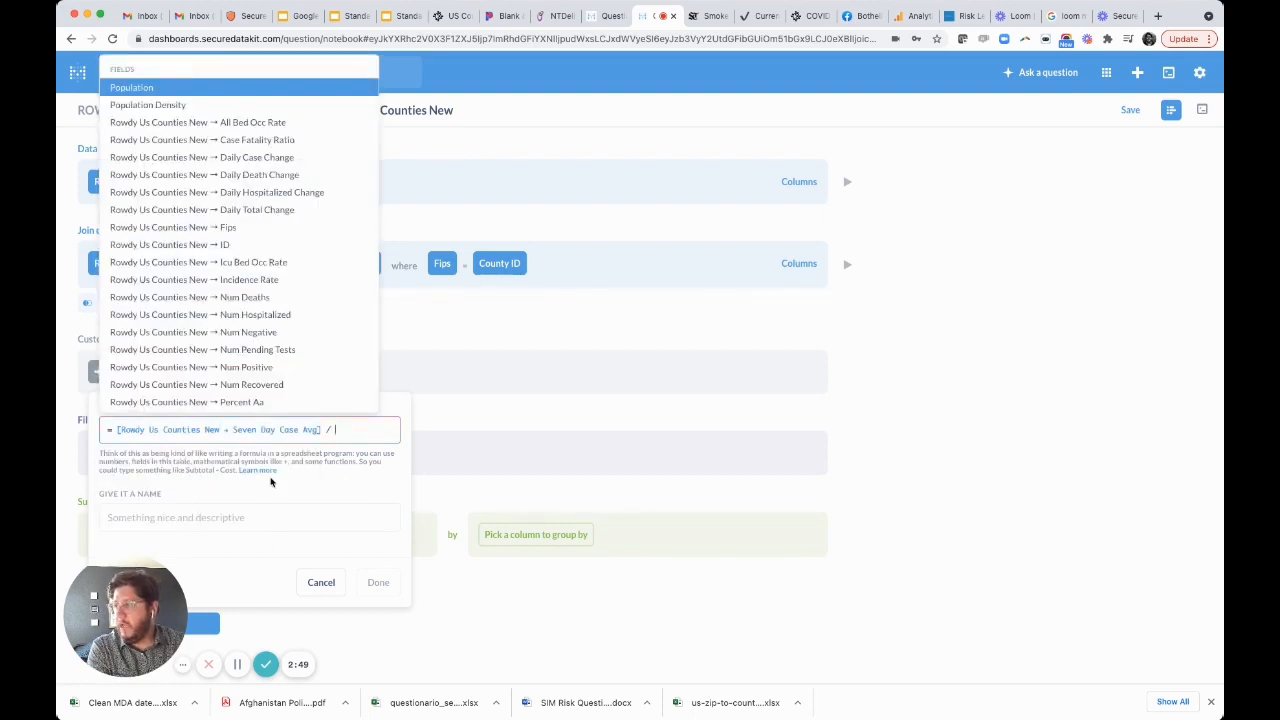
text(pop)
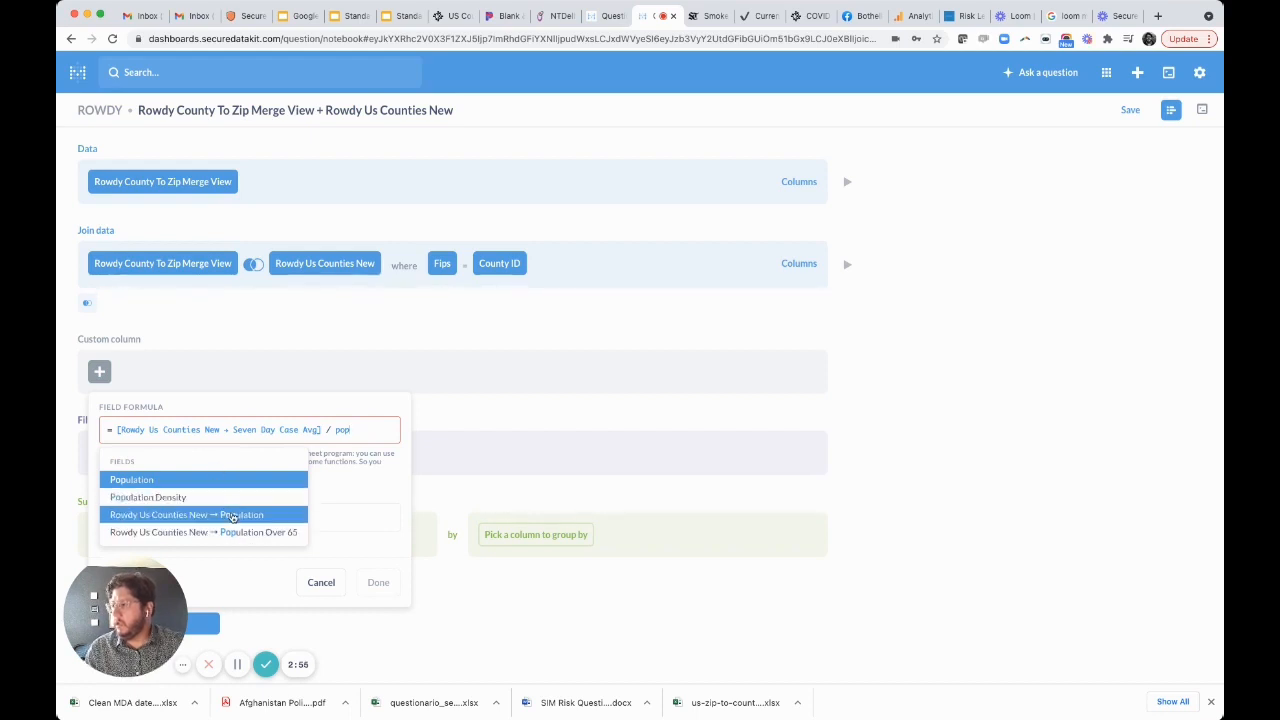
click(186, 514)
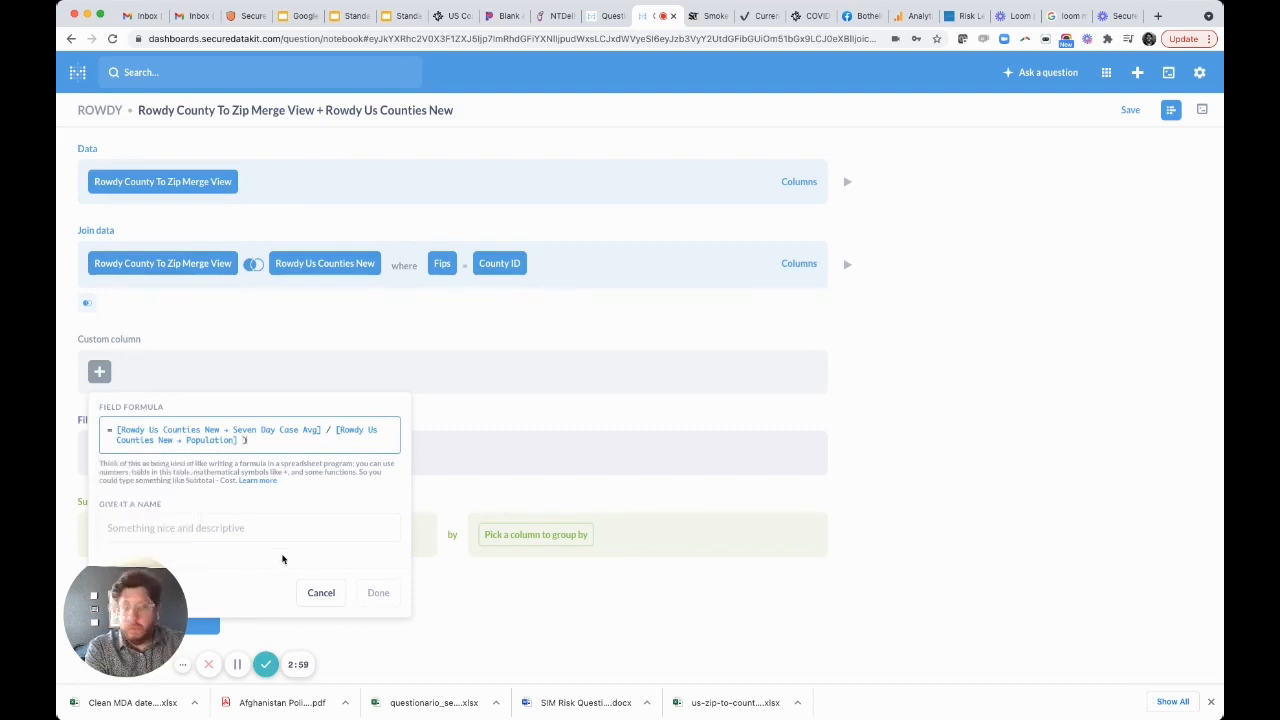
click(150, 440)
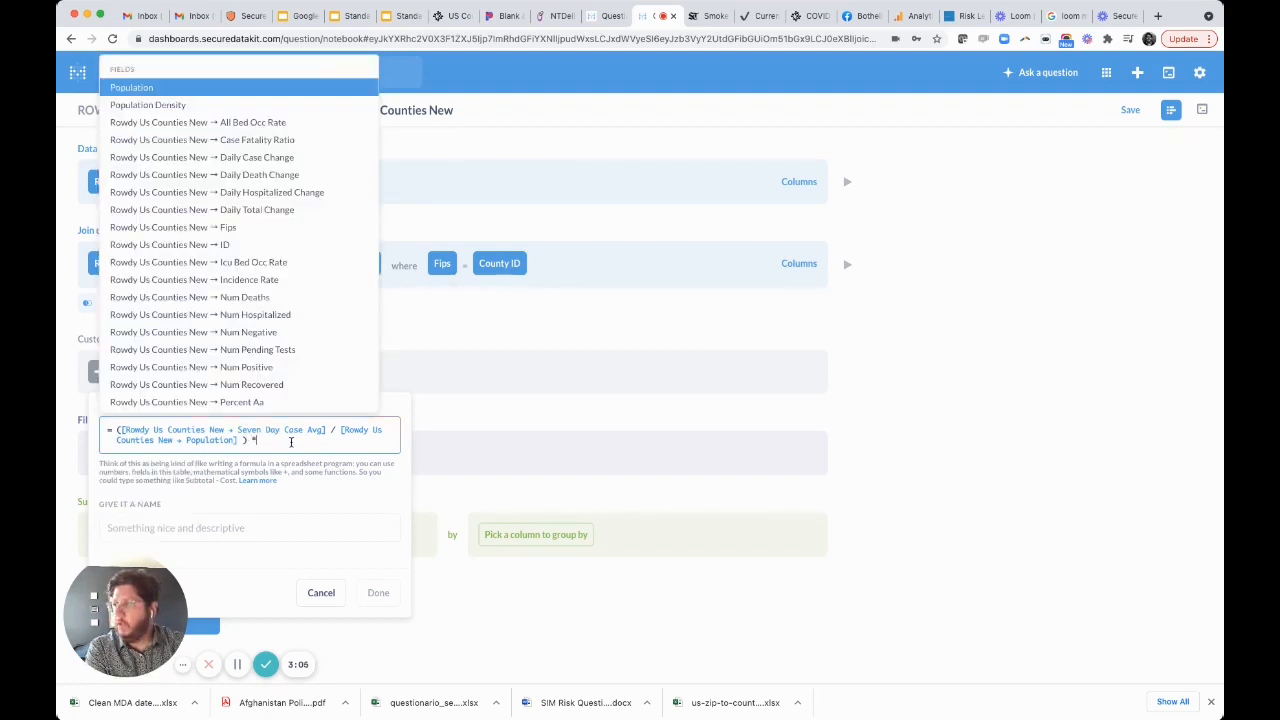
text(100000)
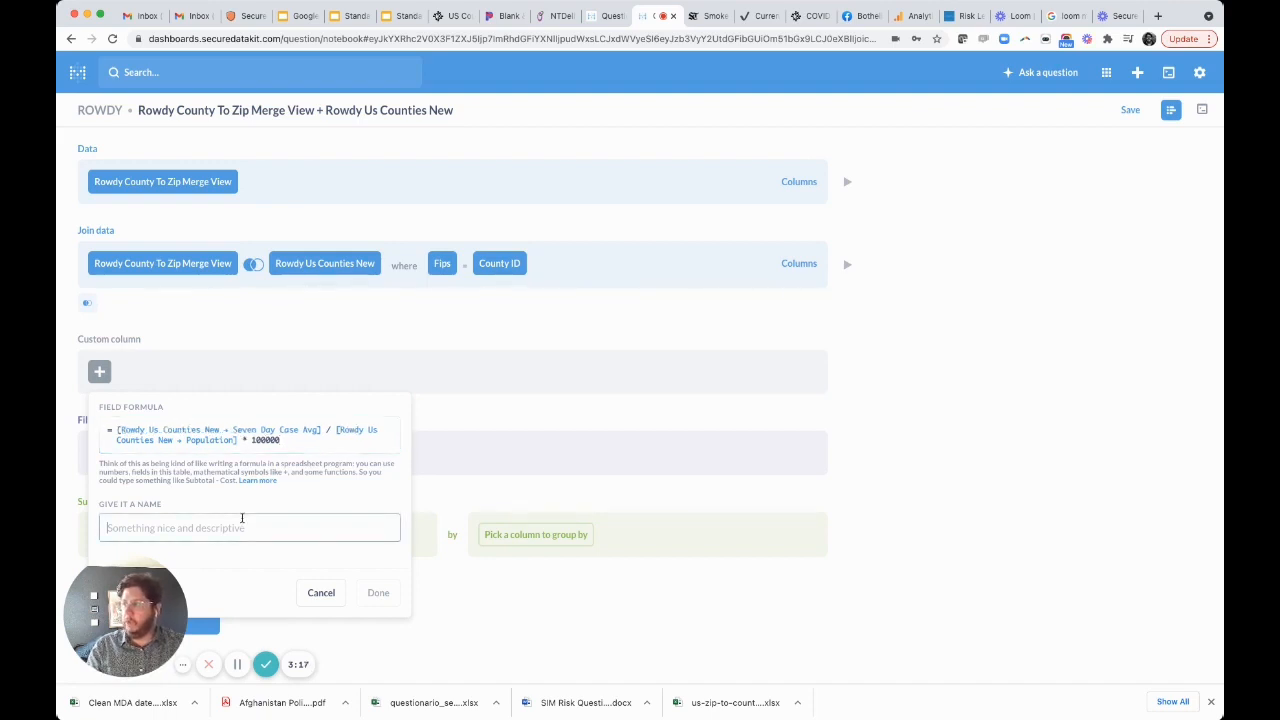
text(Risk Level)
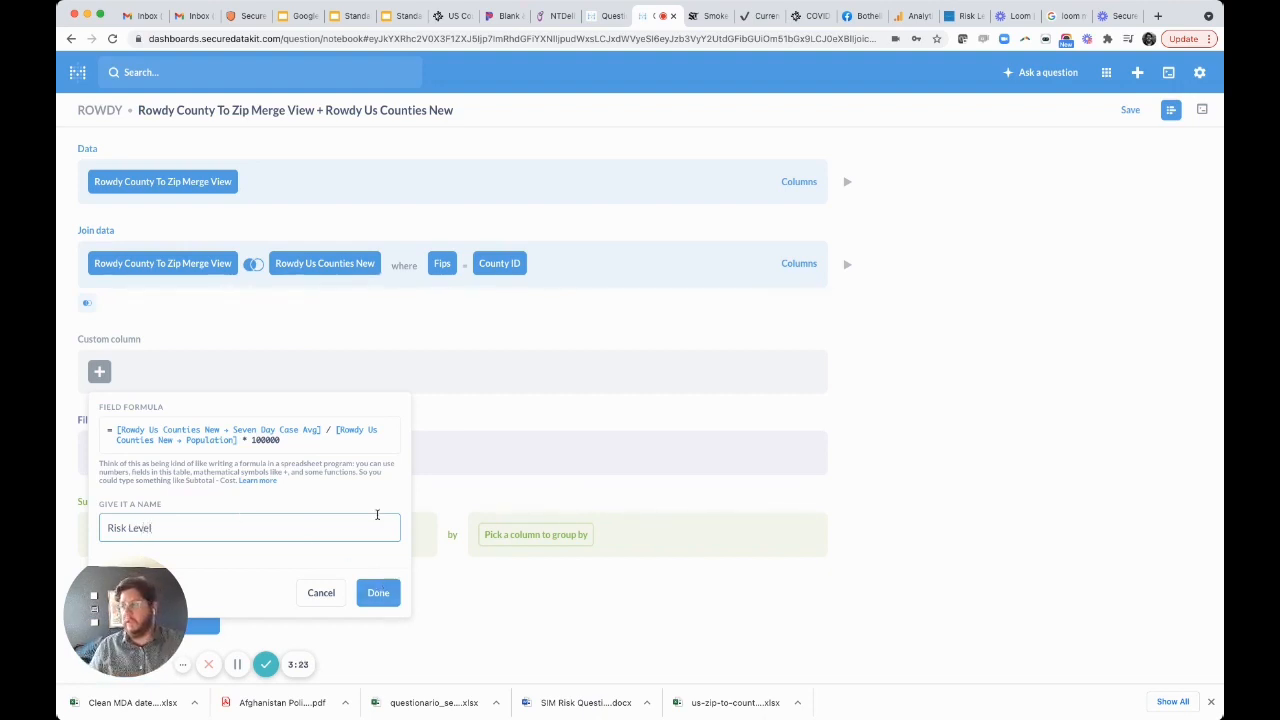
mouse_move(280, 486)
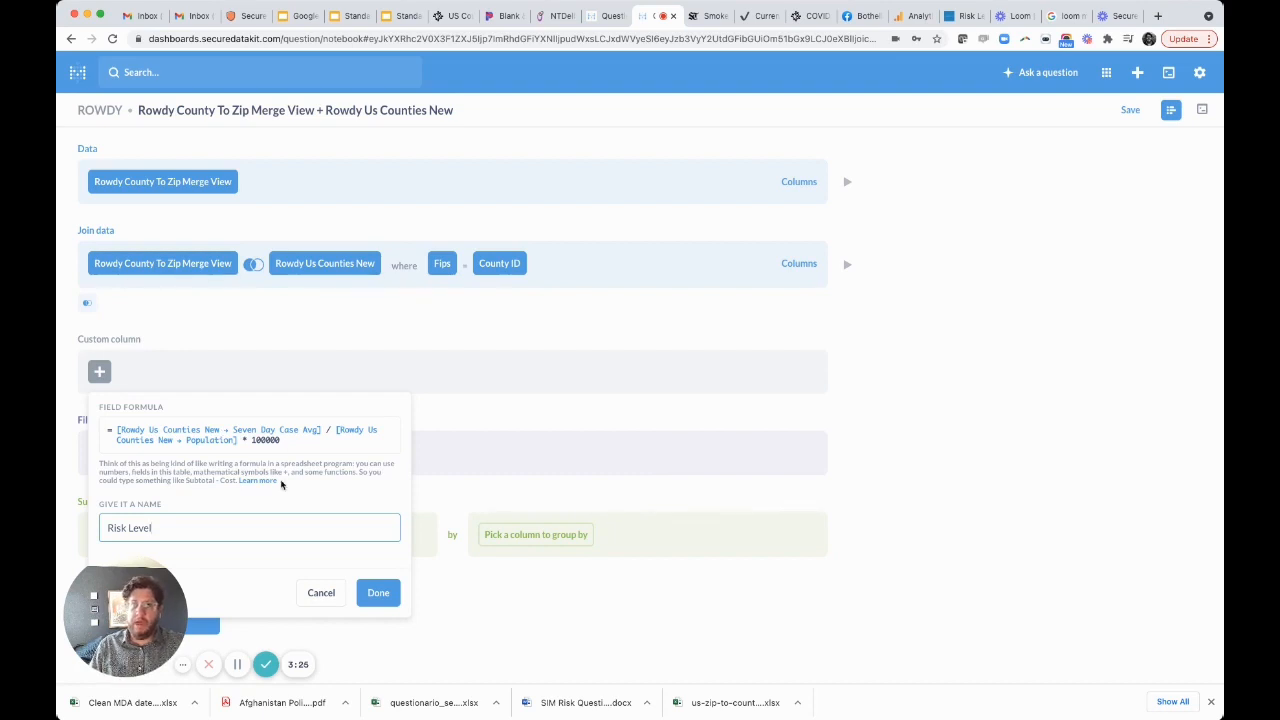
click(378, 592)
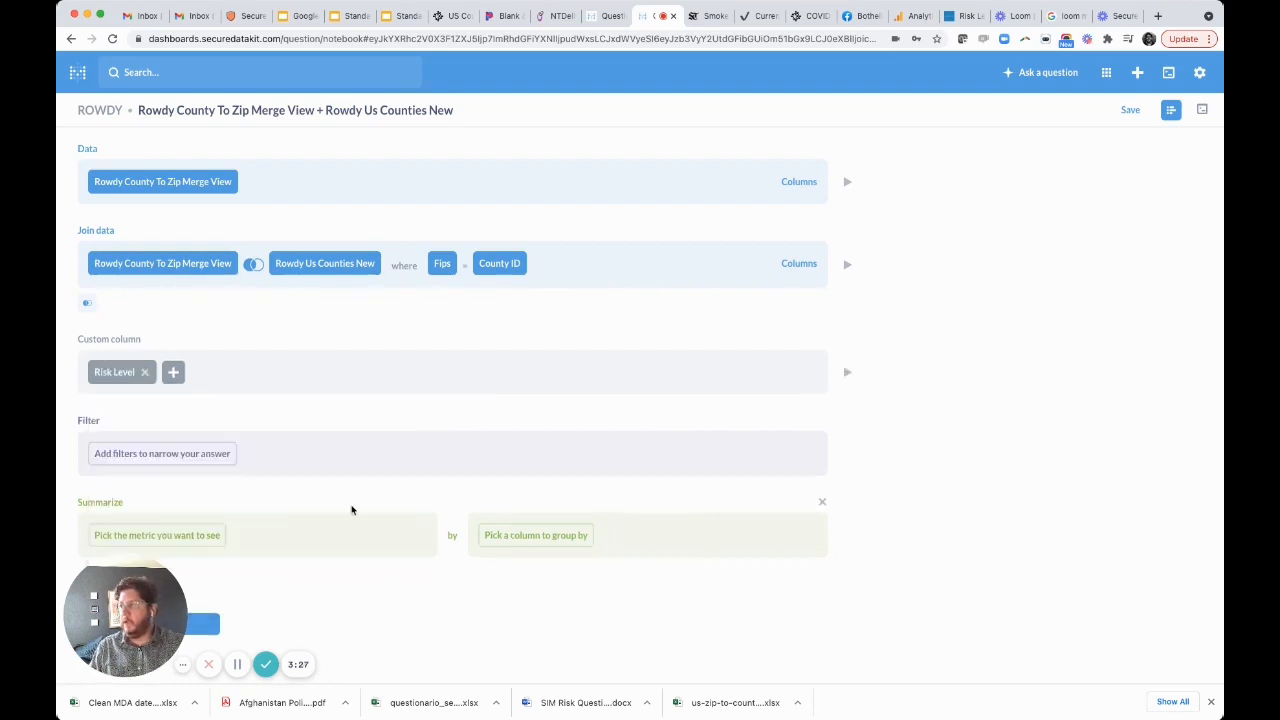
mouse_move(848, 372)
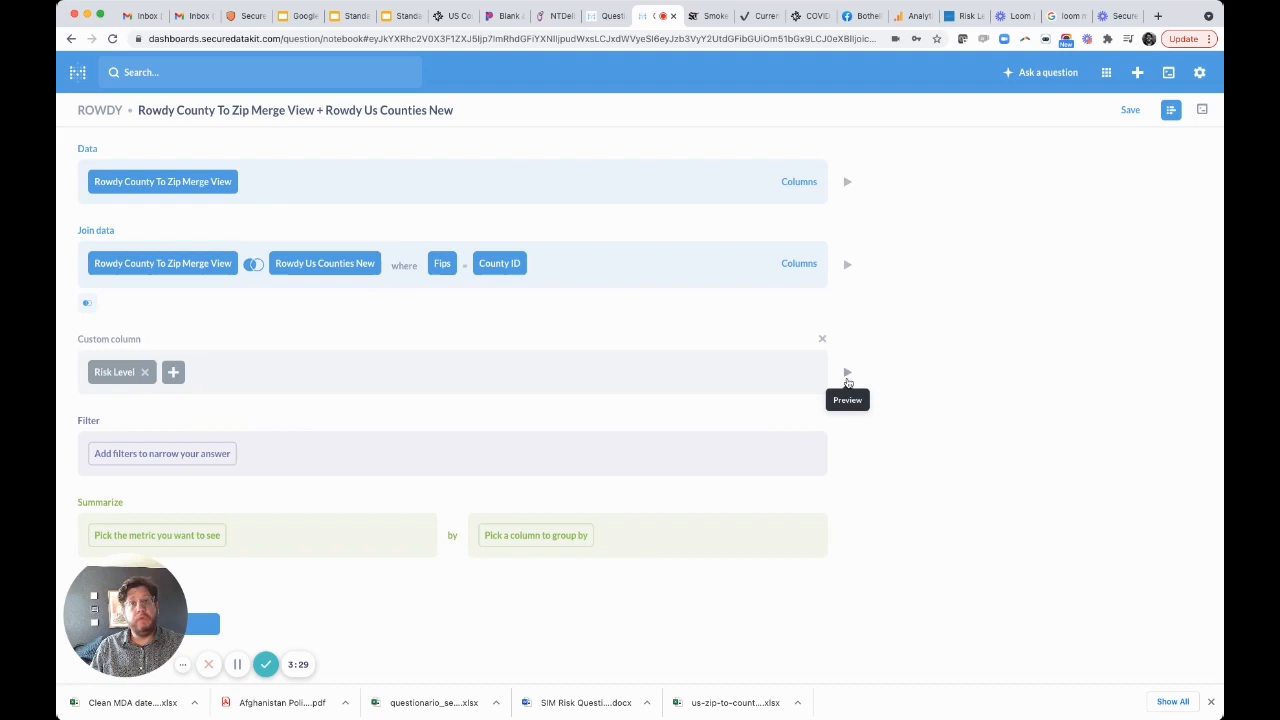
click(848, 372)
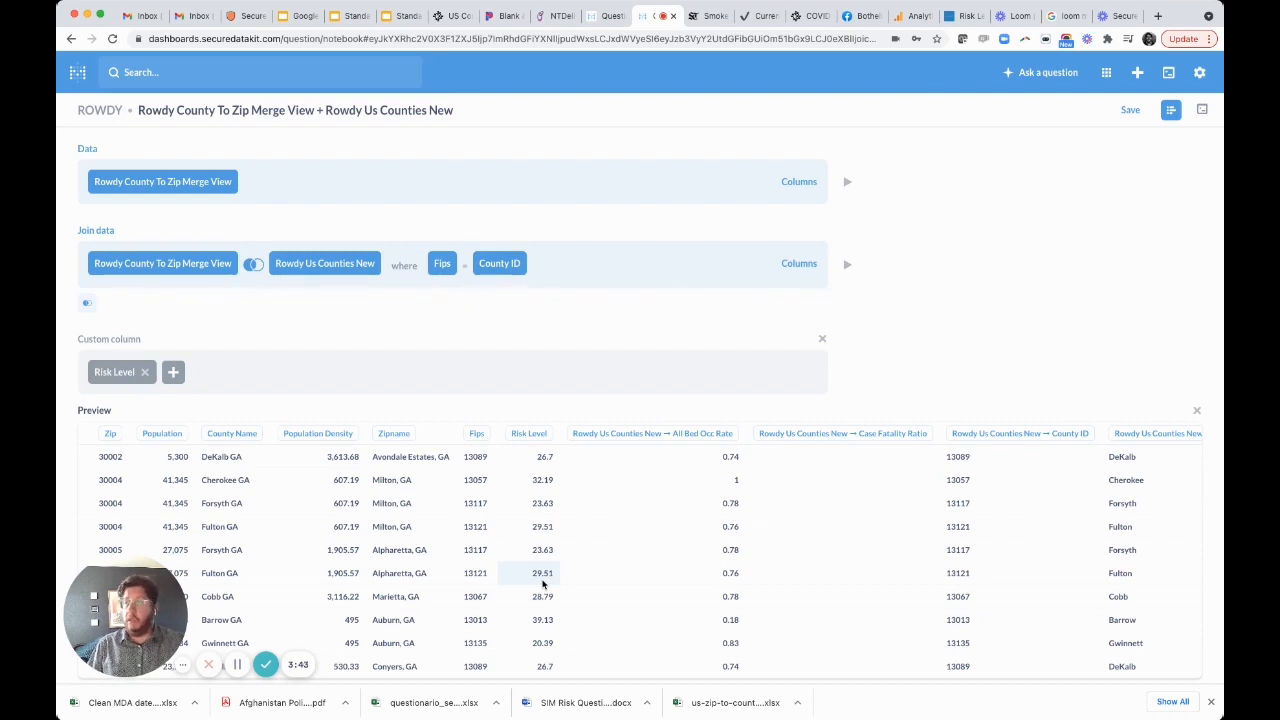
scroll(down, 3)
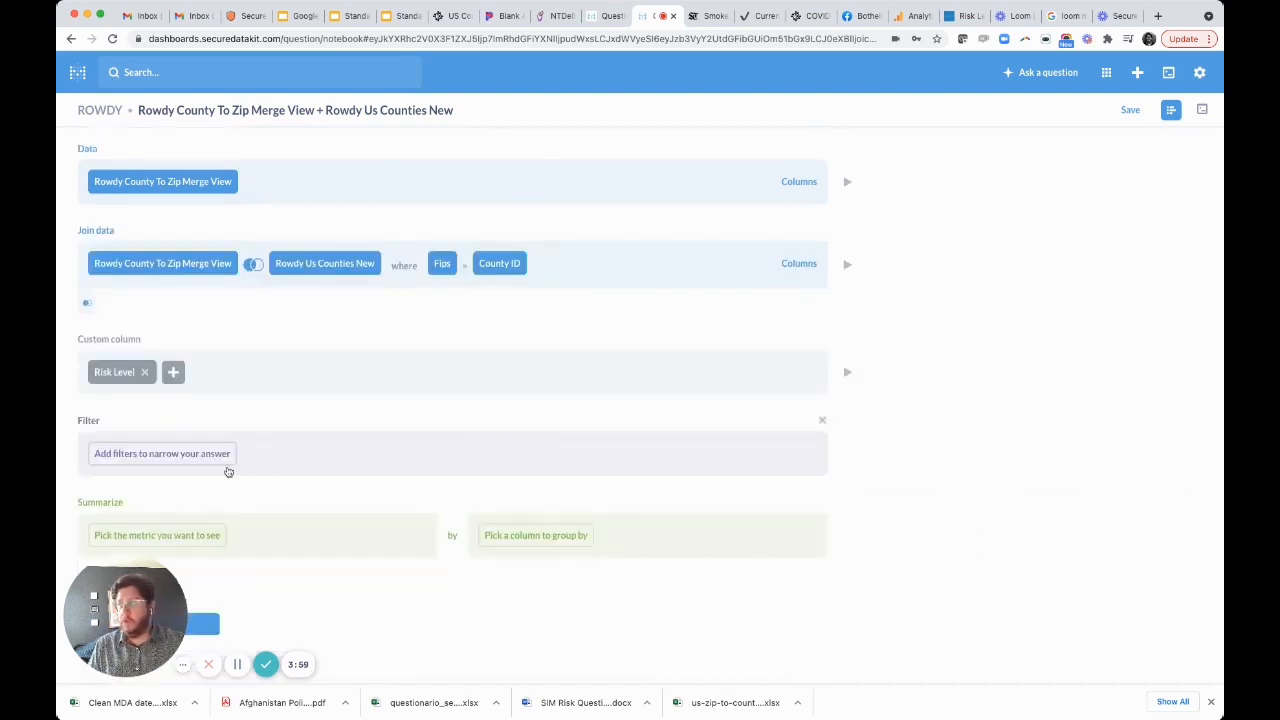
Step: Add a Zip is 30303 filter to narrow the data to one Fulton GA row
click(162, 180)
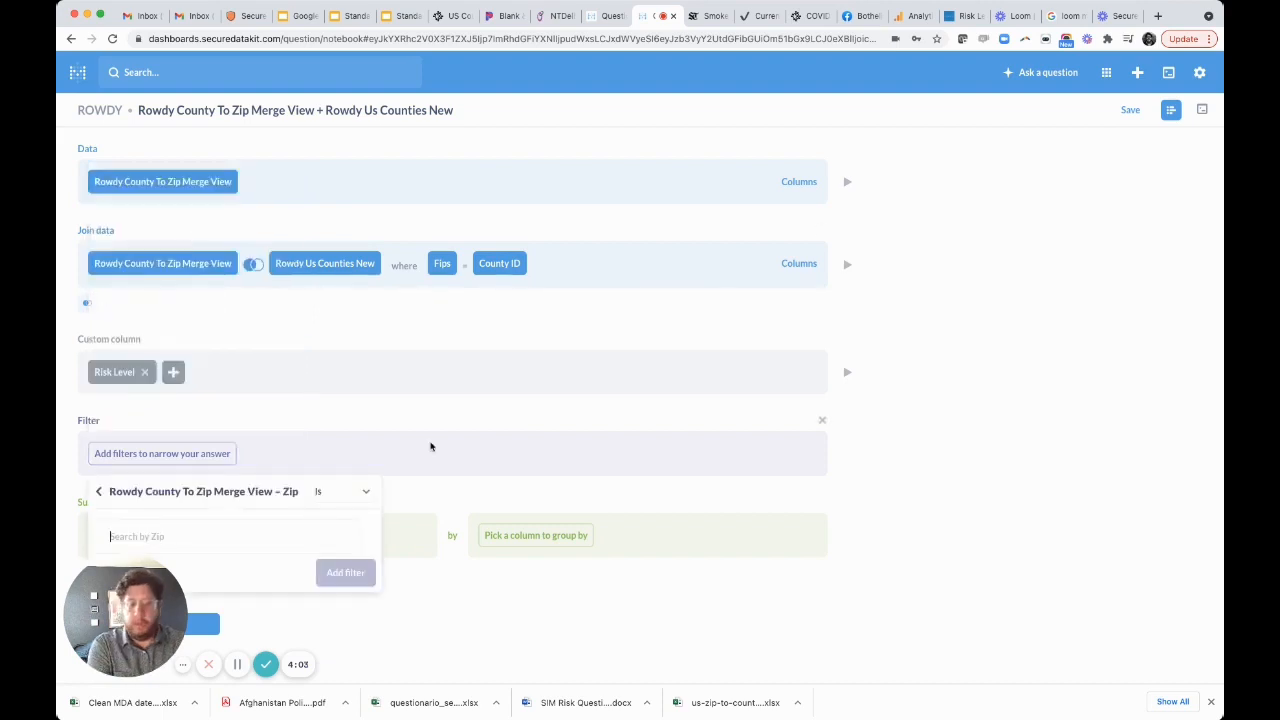
text(30303)
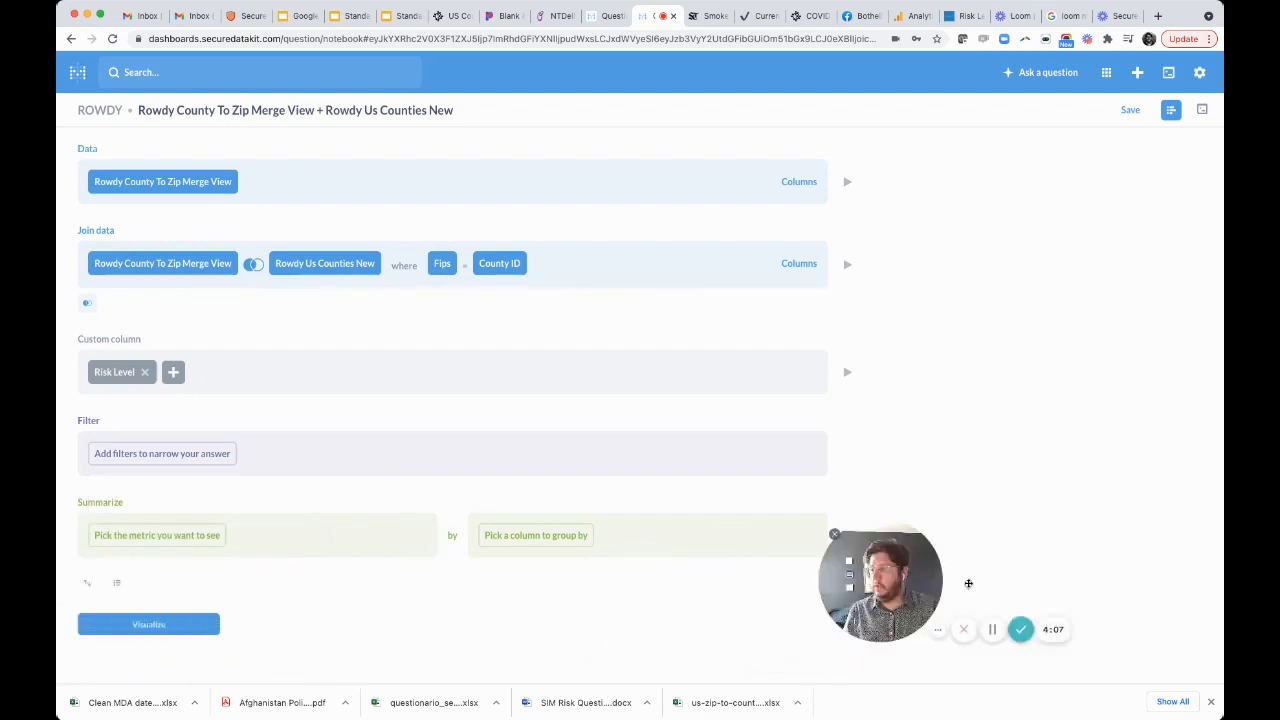
click(162, 180)
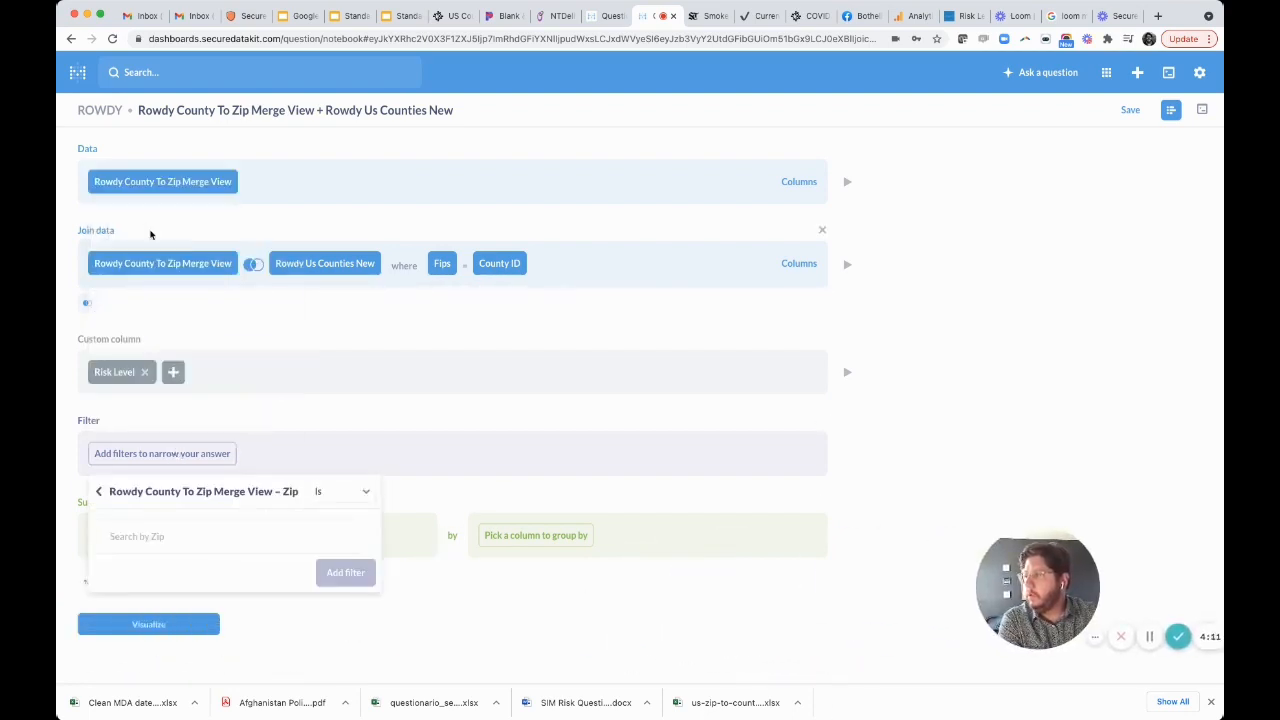
text(30303)
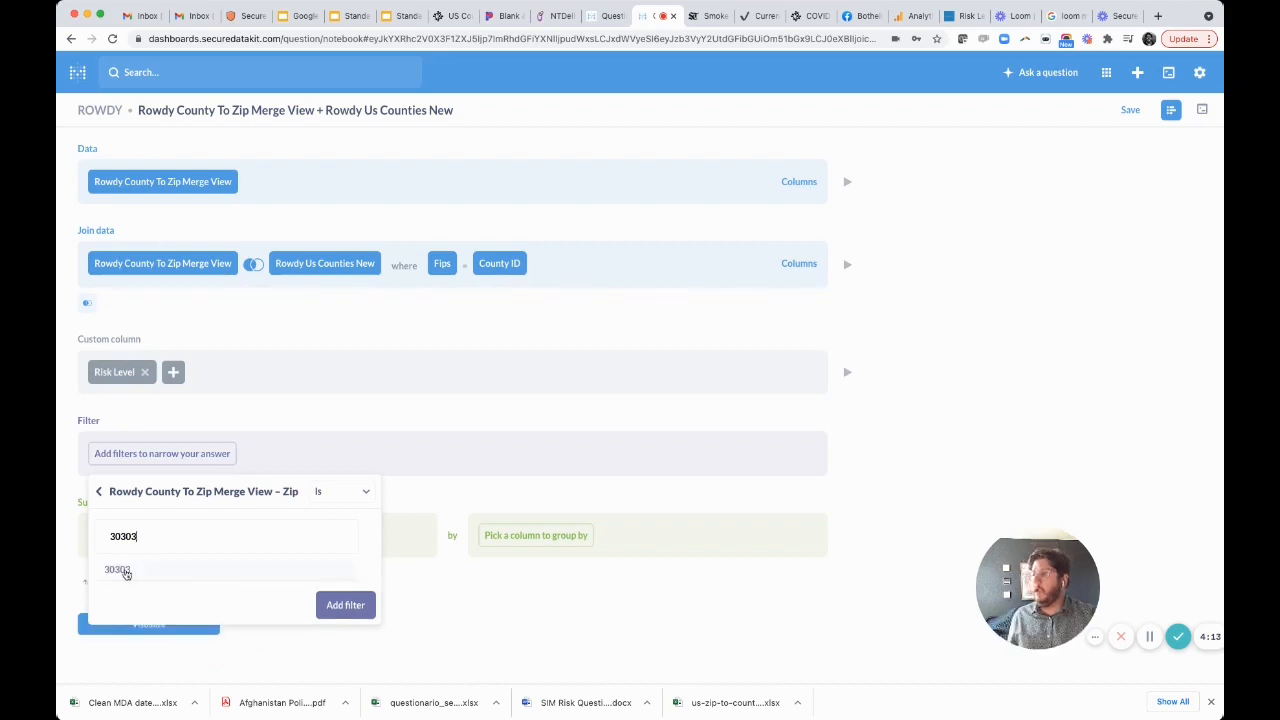
click(118, 568)
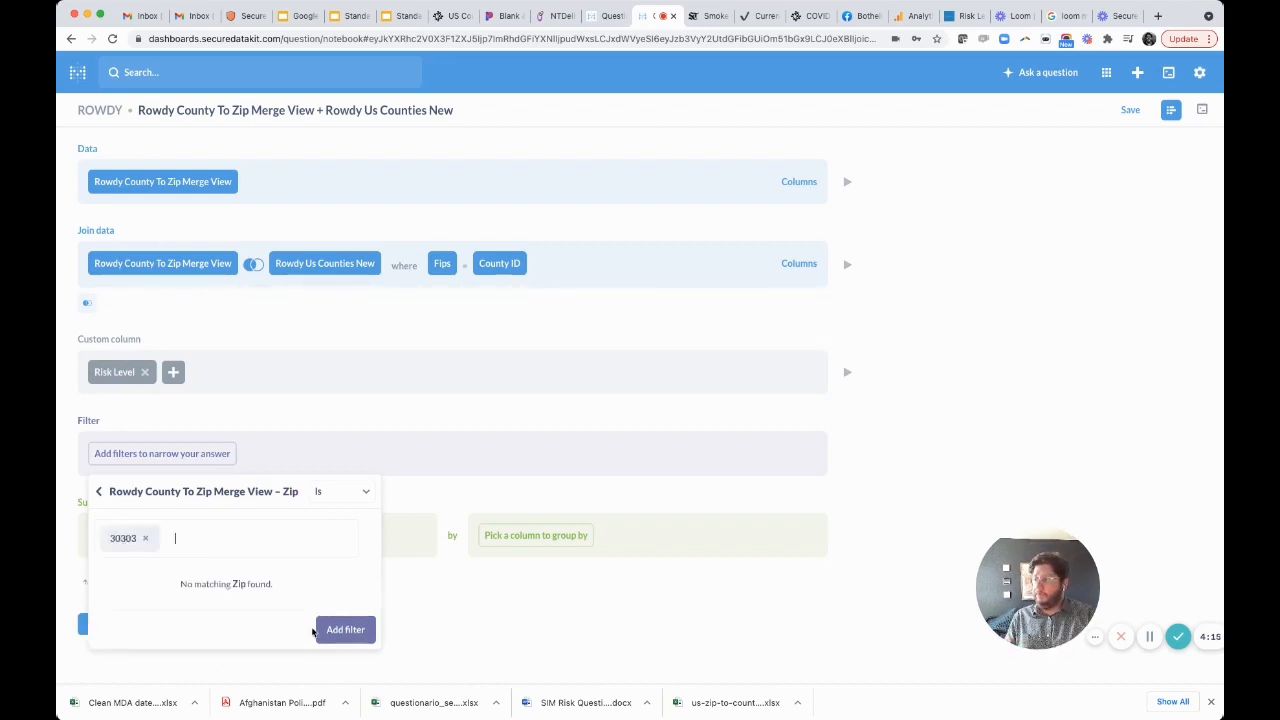
click(344, 628)
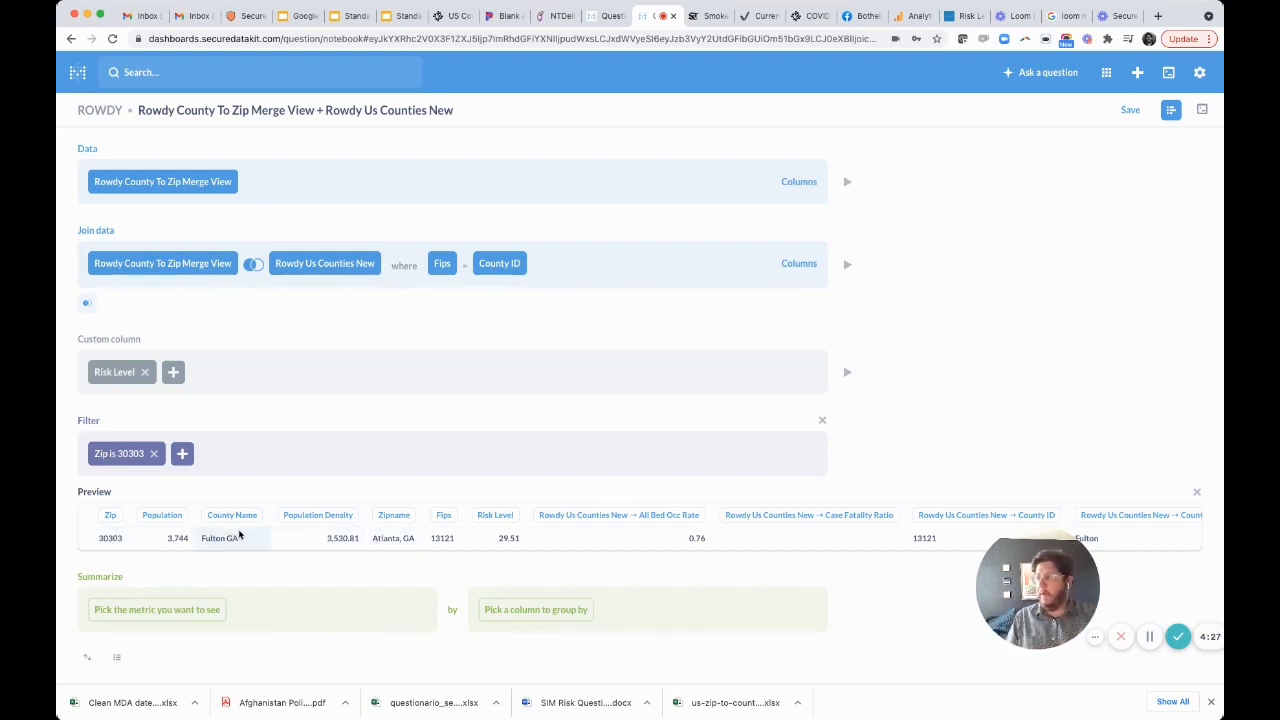
mouse_move(436, 552)
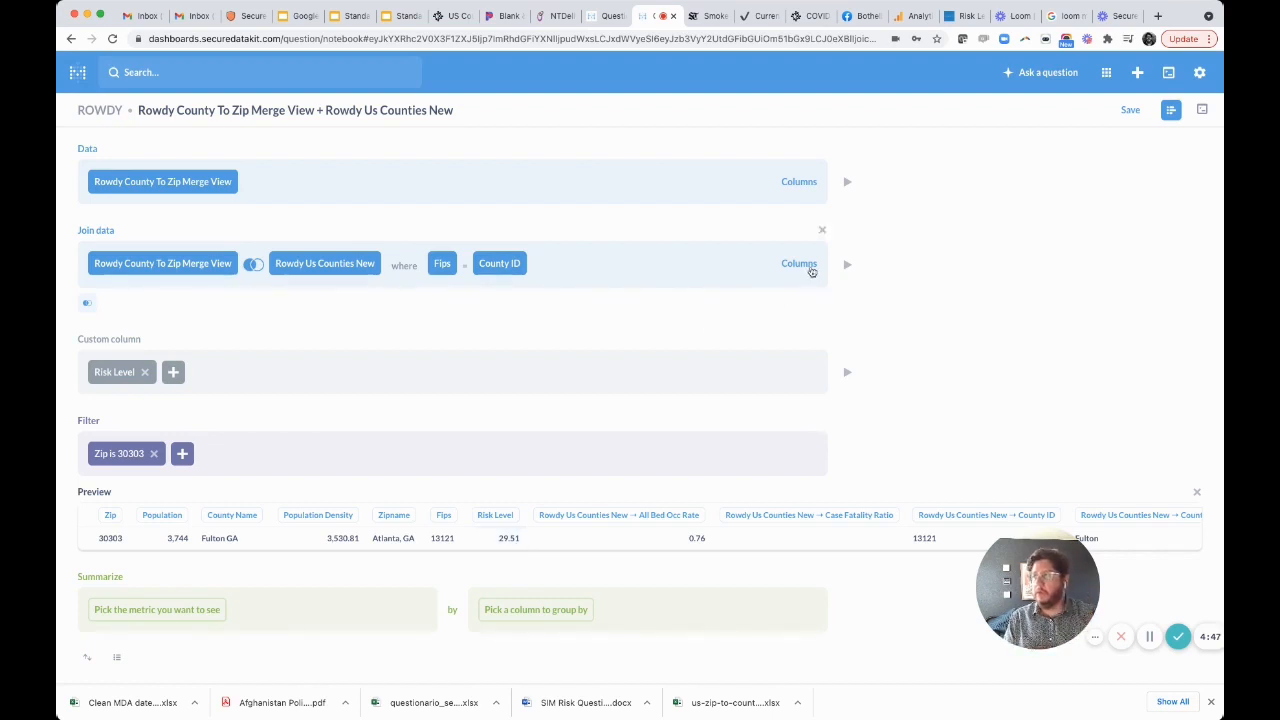
Step: Deselect the joined counties' columns and refresh the 30303 preview
click(800, 264)
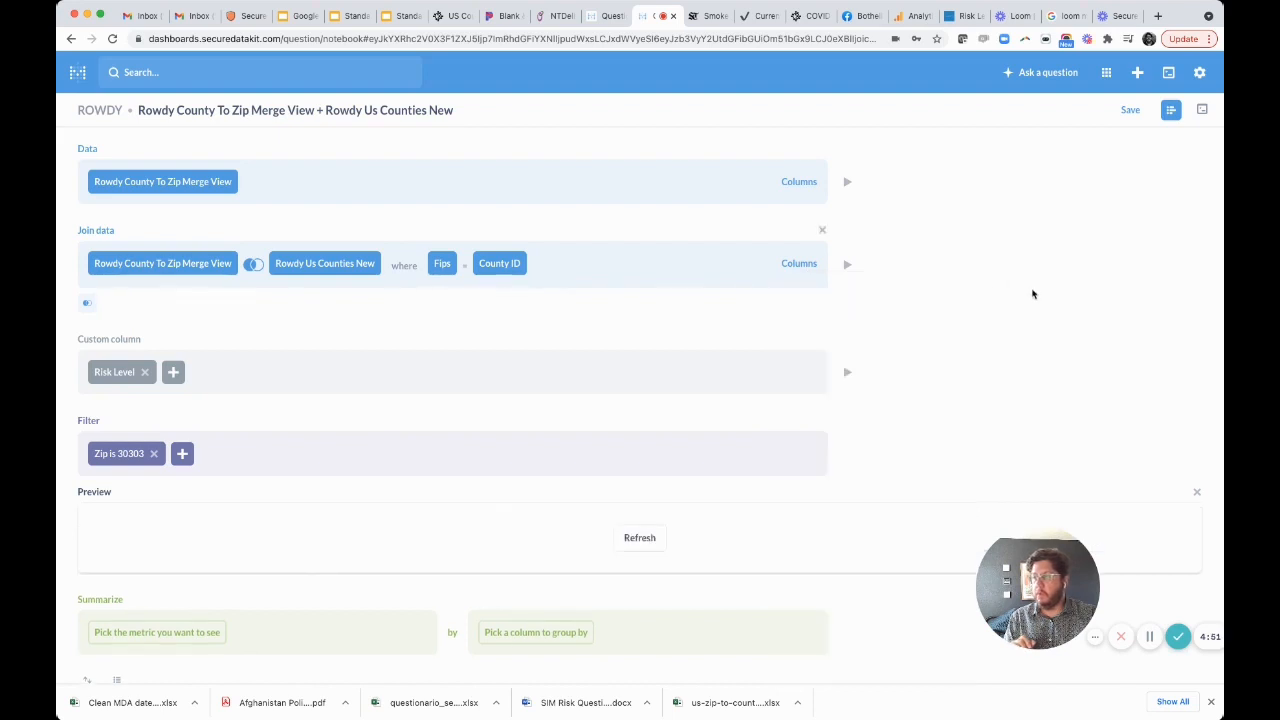
click(640, 536)
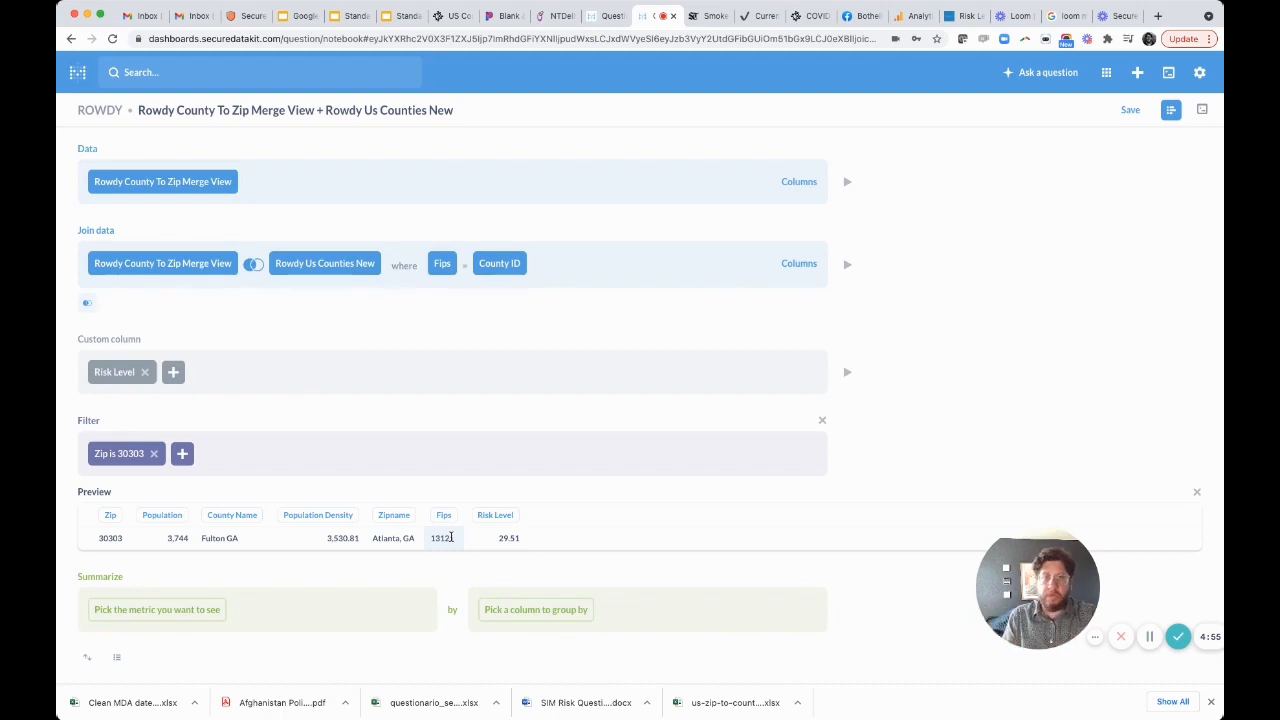
scroll(down, 3)
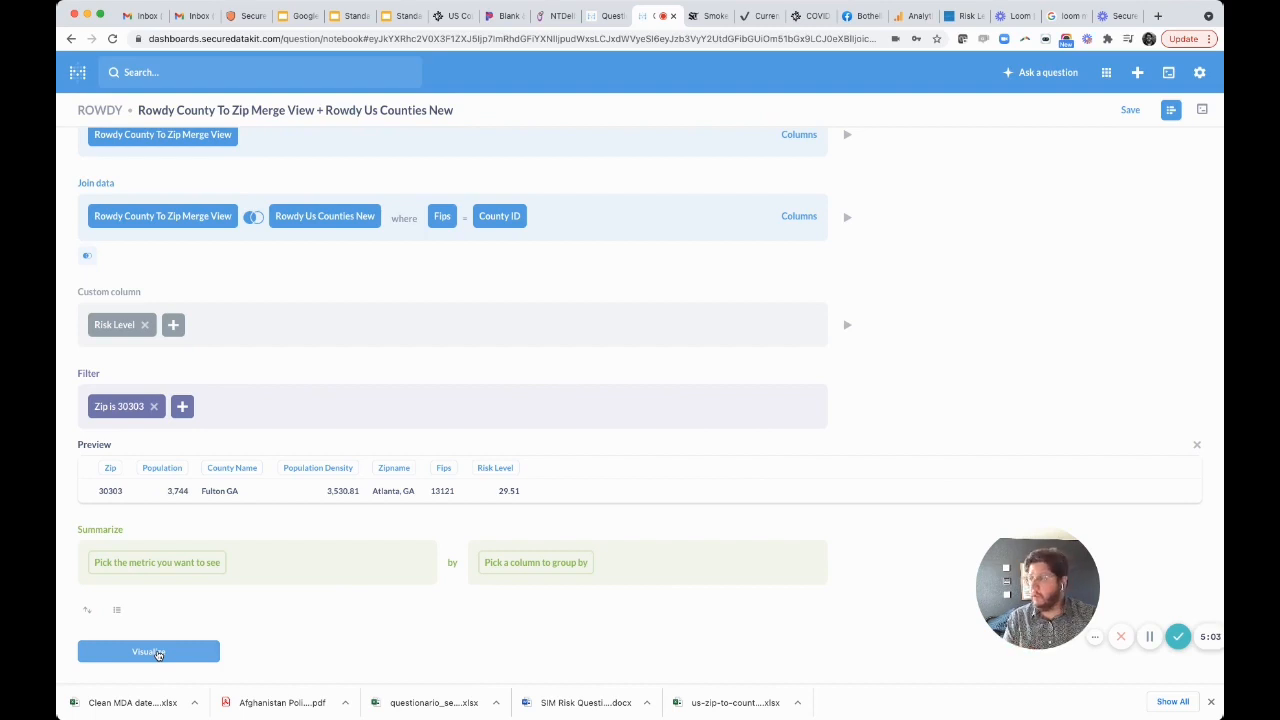
Step: Visualize the results and remove all columns except Risk Level
click(148, 652)
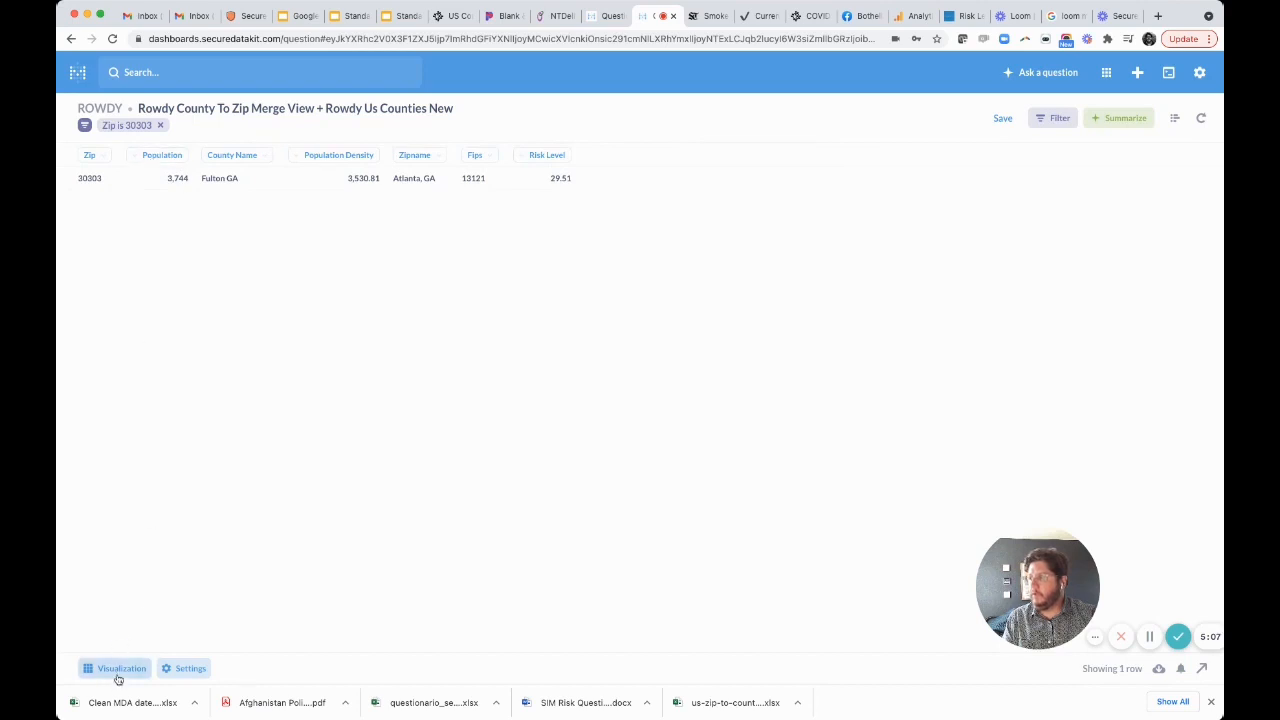
click(120, 668)
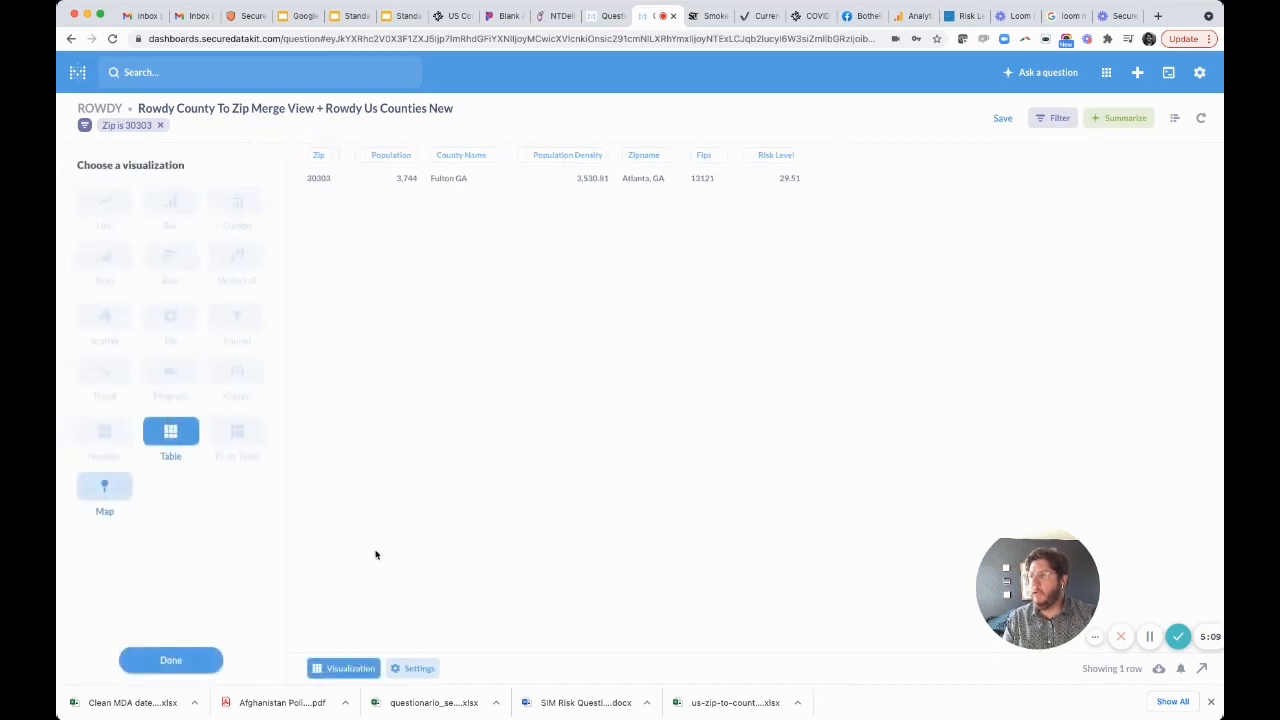
click(412, 668)
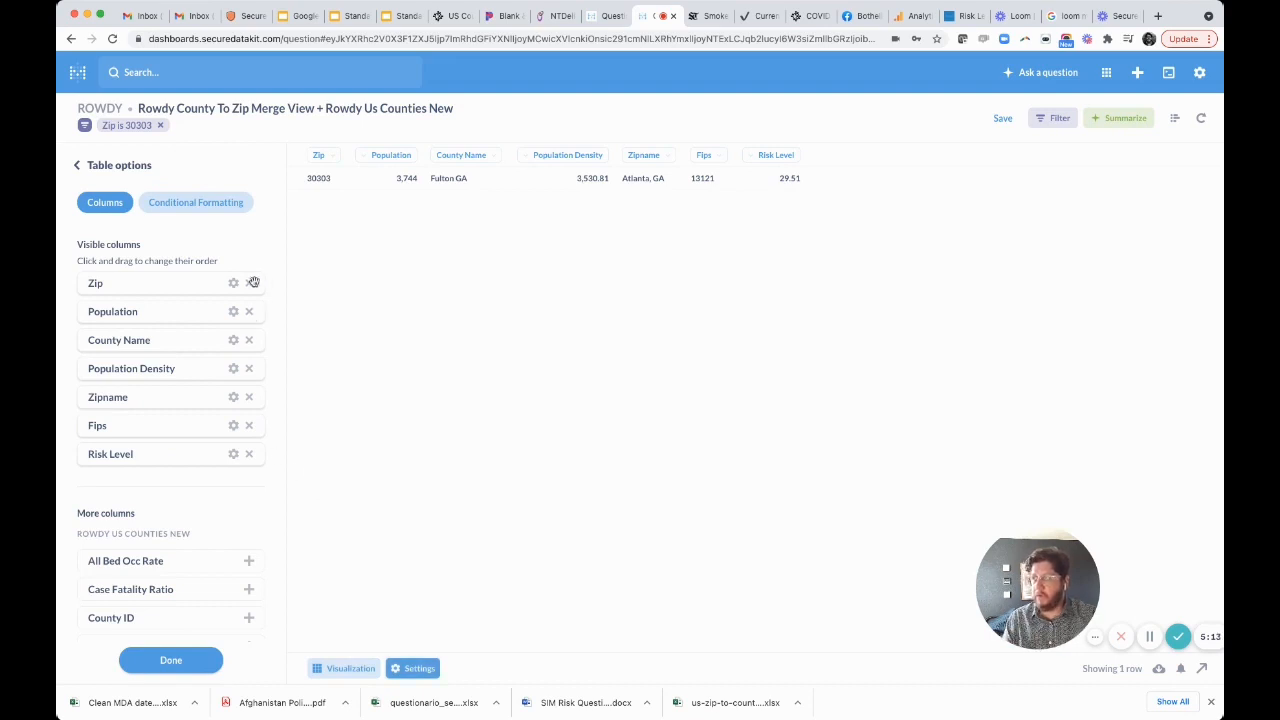
click(252, 284)
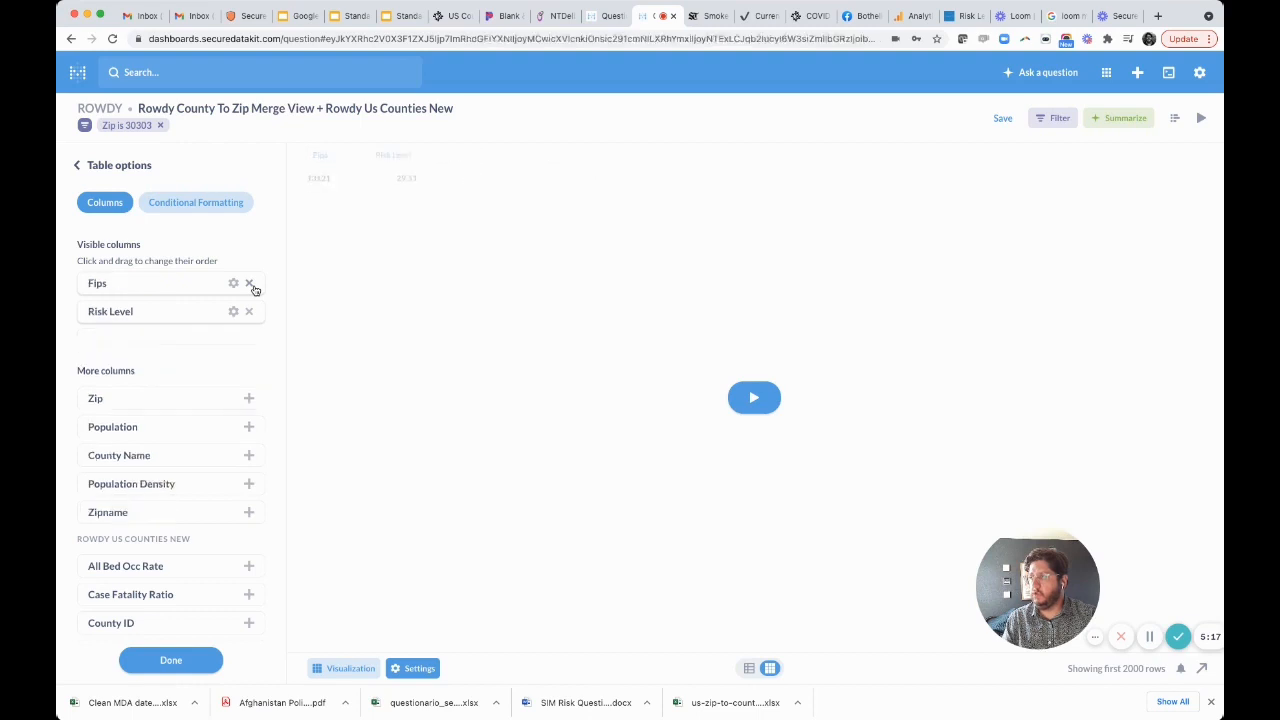
click(248, 284)
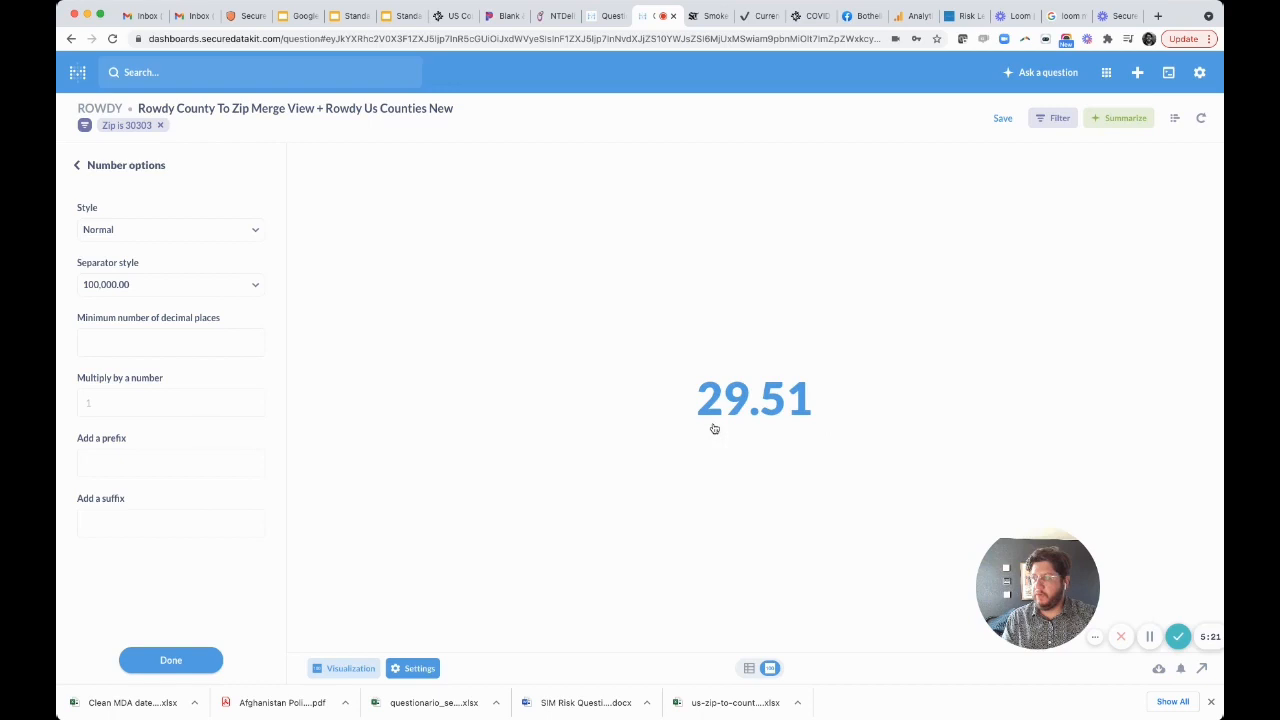
Step: Display Risk Level as a gauge with ranges green 0–1, yellow 1–10, orange 10–25, red 25–50
click(348, 668)
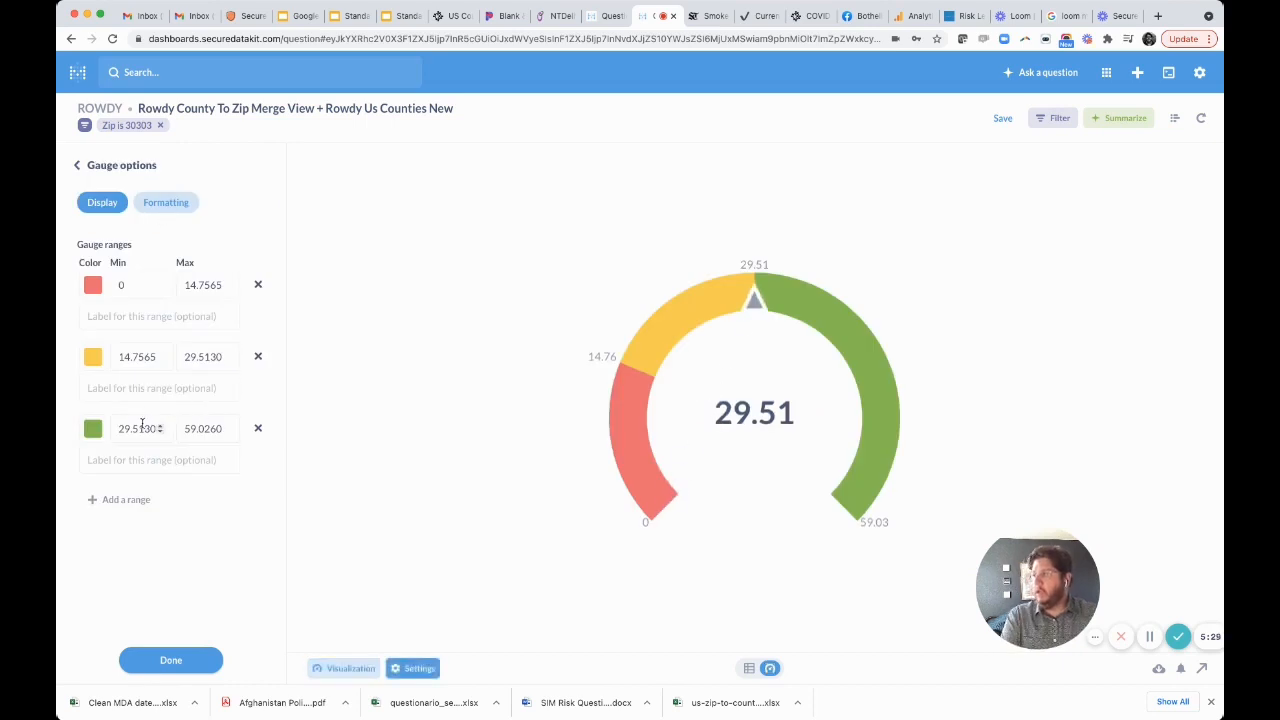
text(1)
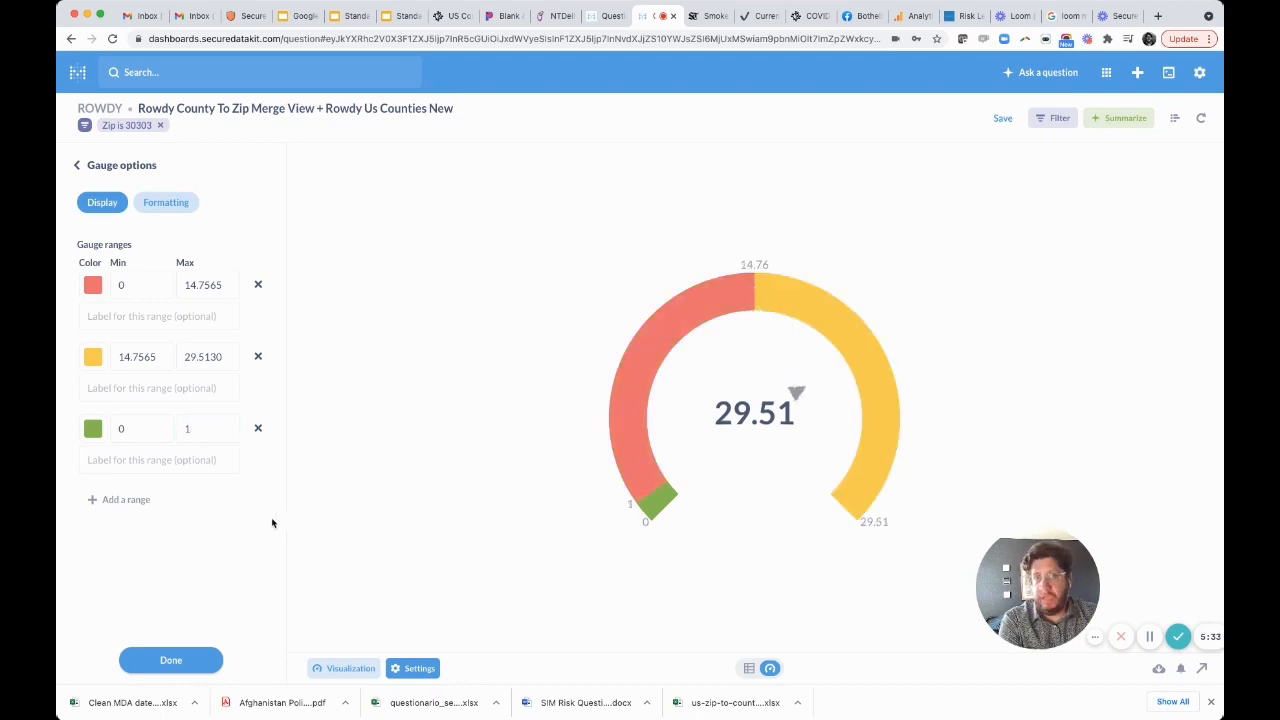
click(136, 356)
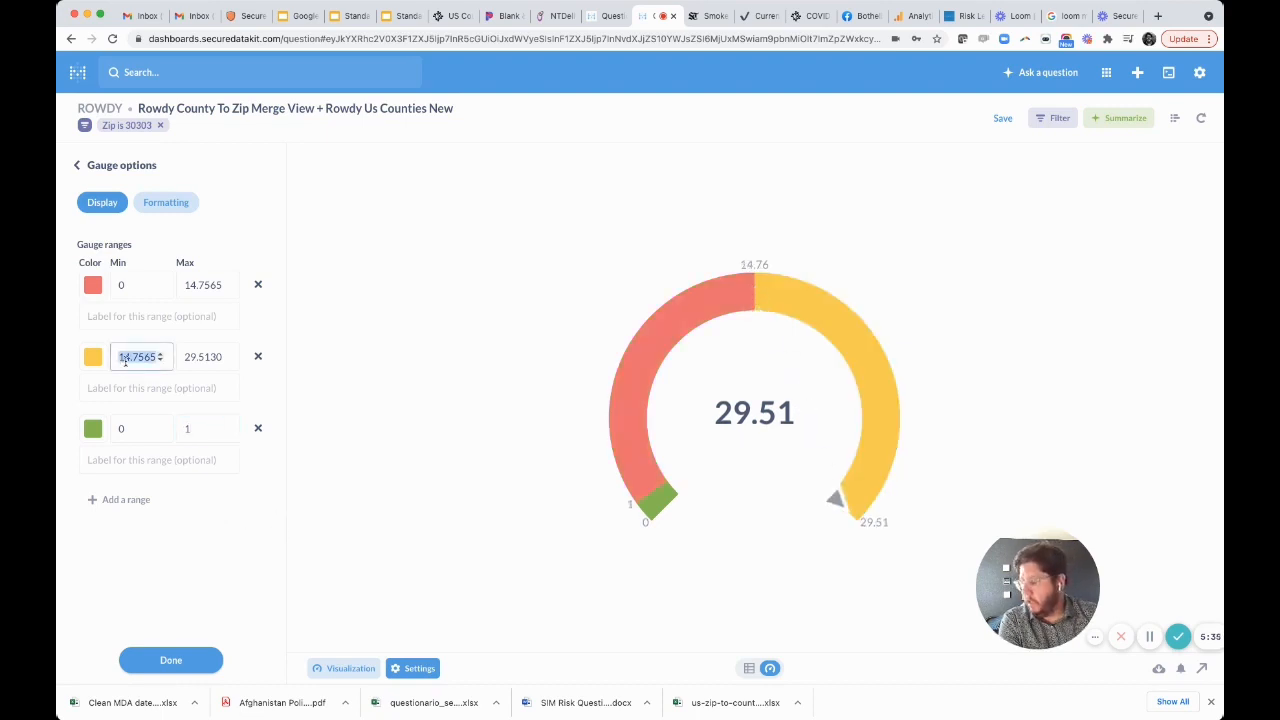
text(10)
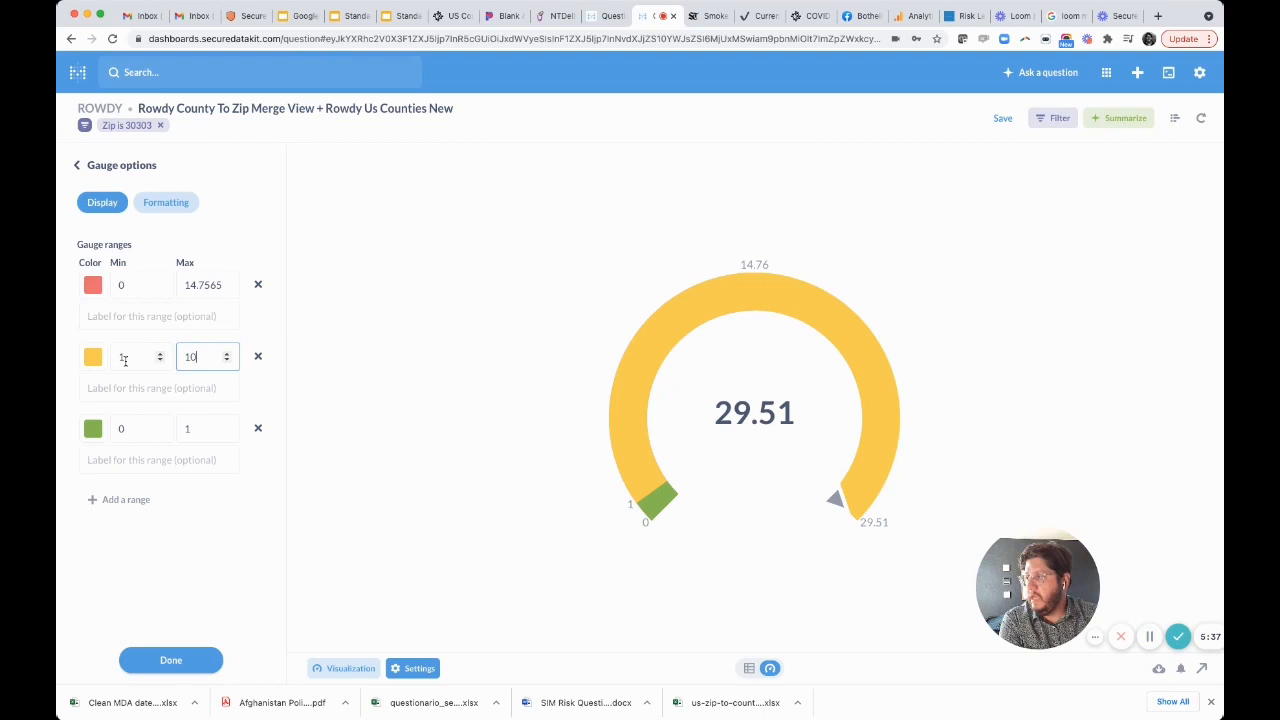
text(1)
click(208, 284)
text(50)
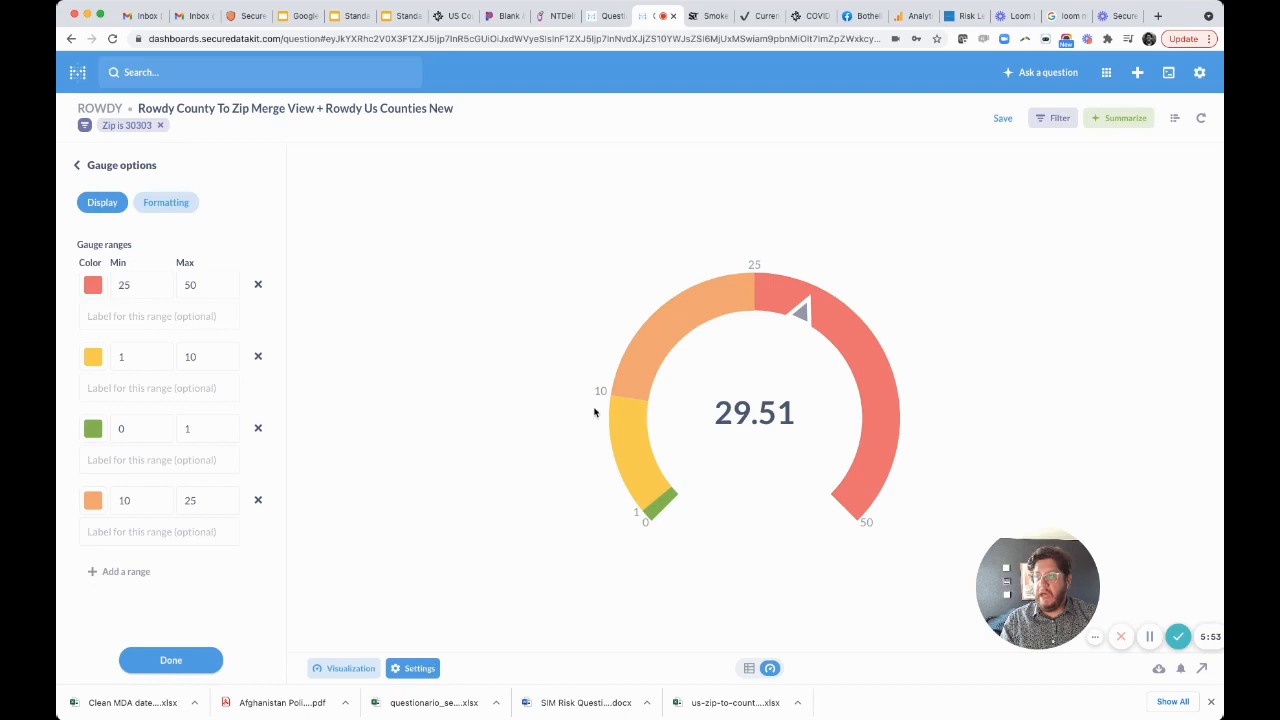
mouse_move(680, 508)
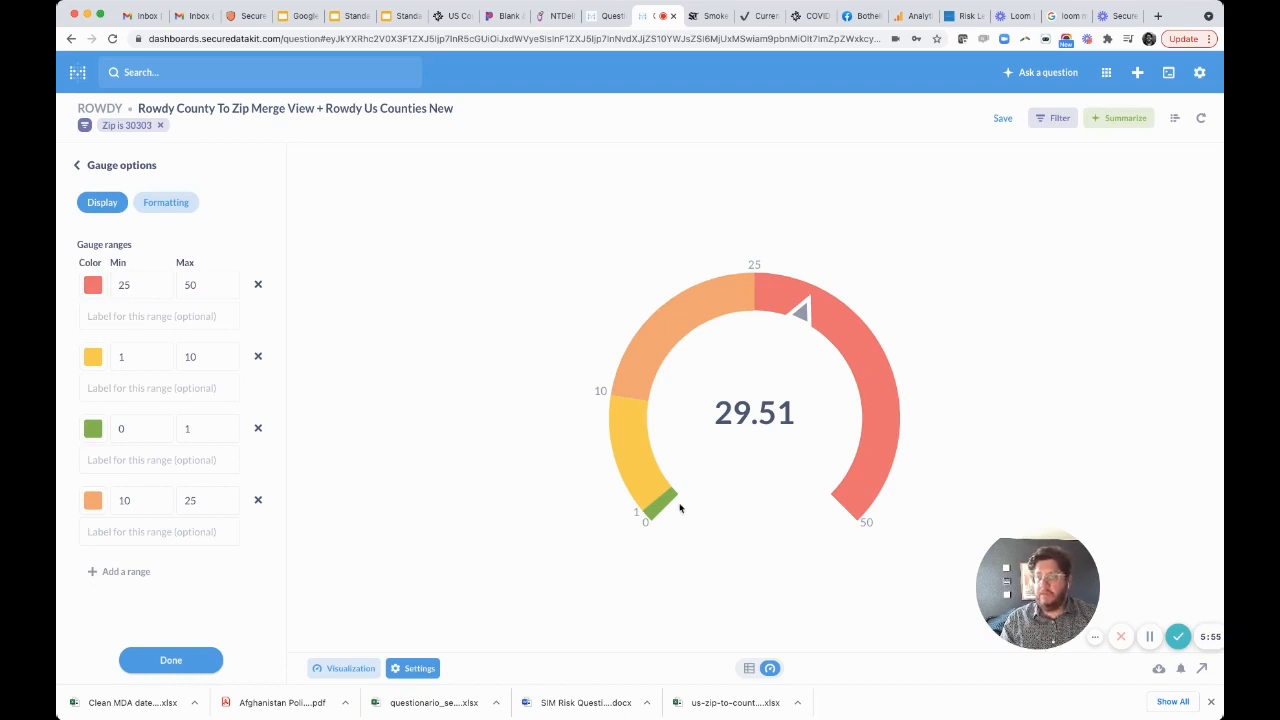
mouse_move(676, 508)
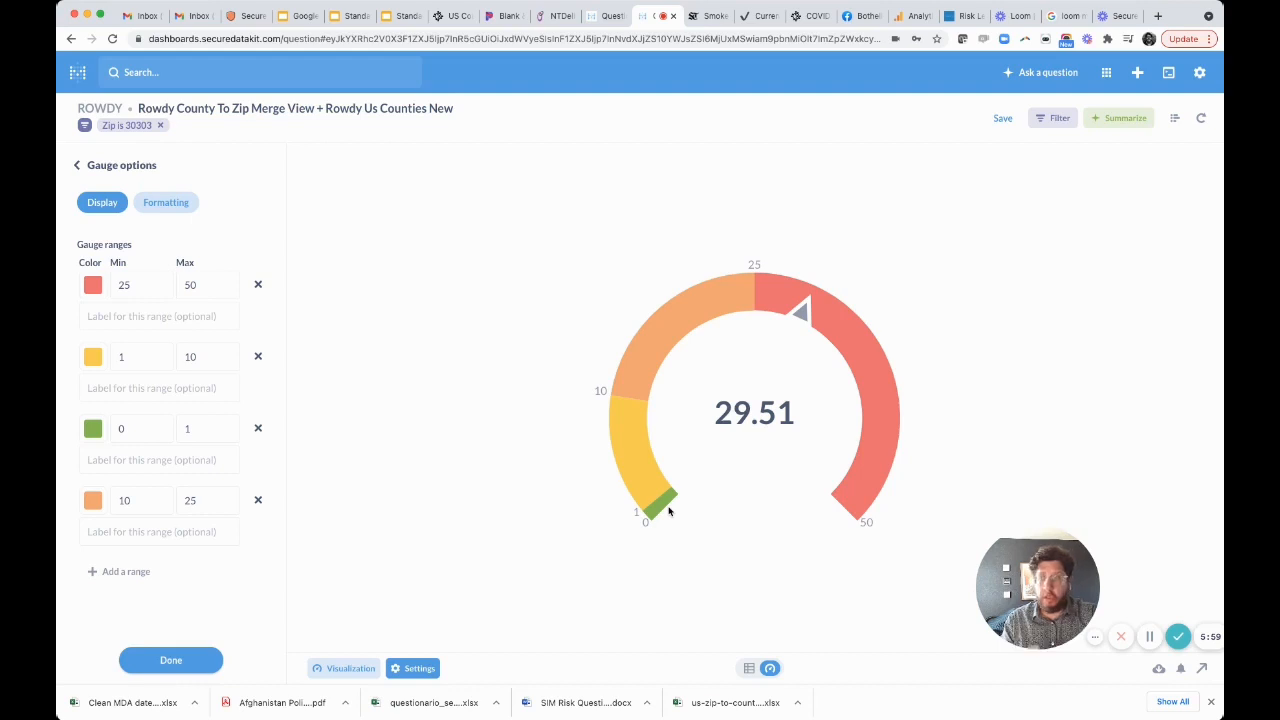
mouse_move(628, 420)
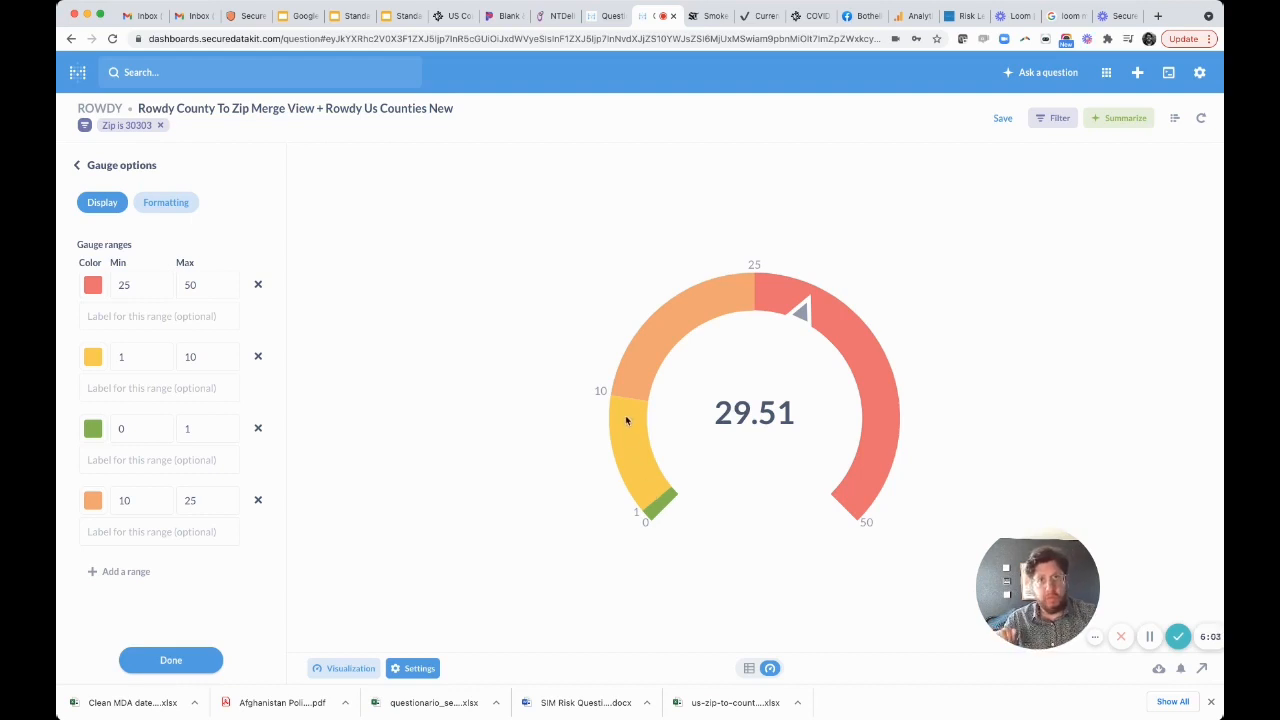
mouse_move(656, 328)
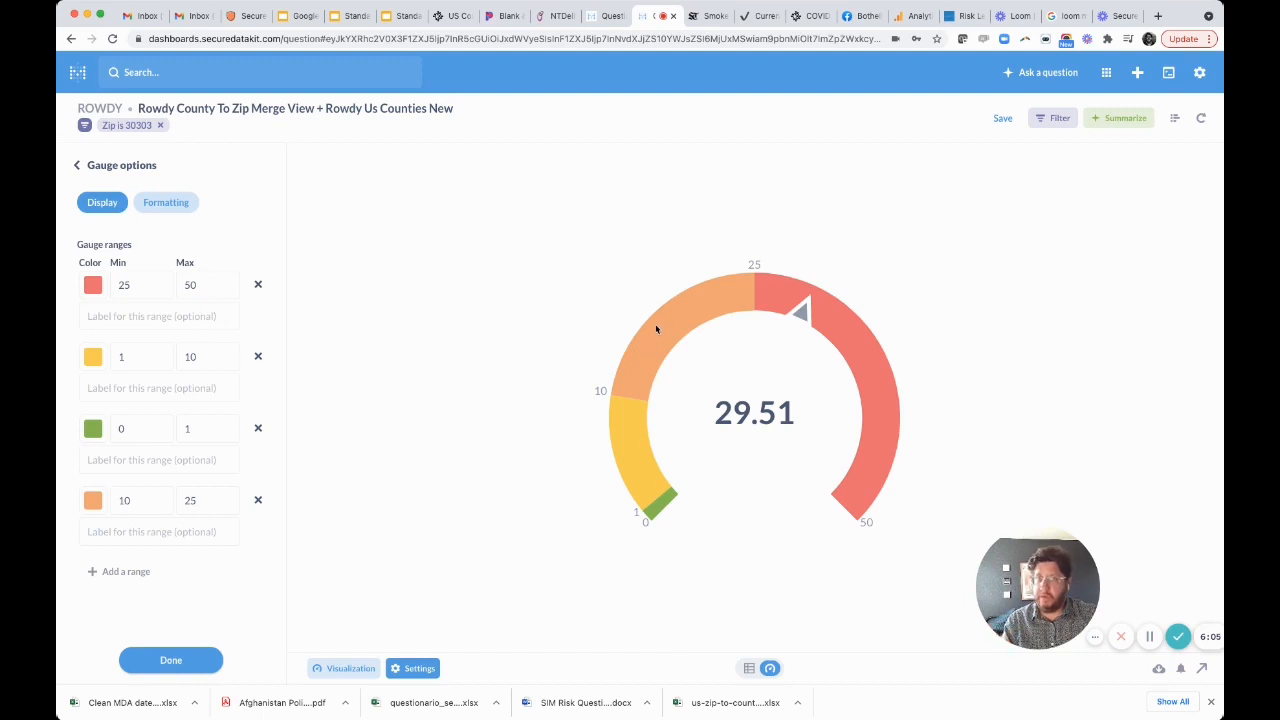
mouse_move(810, 322)
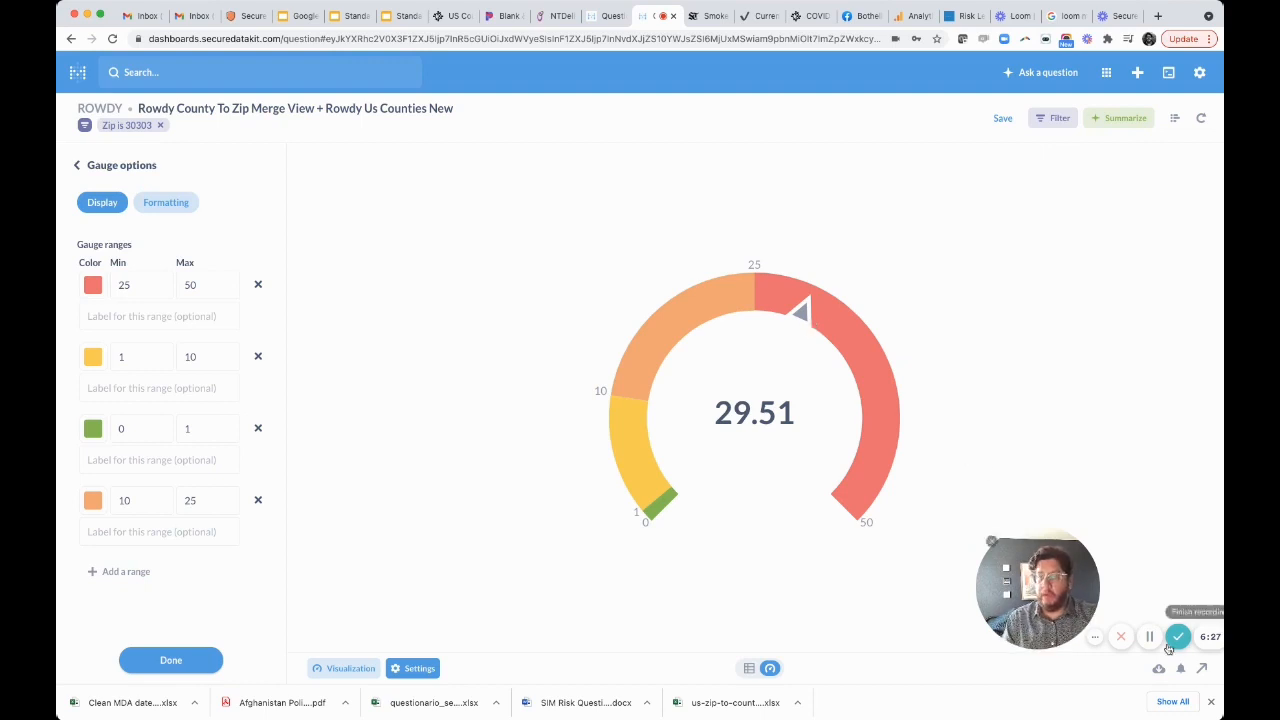
Step: Save the question as 'Fulton County Risk Assessment'
click(1002, 118)
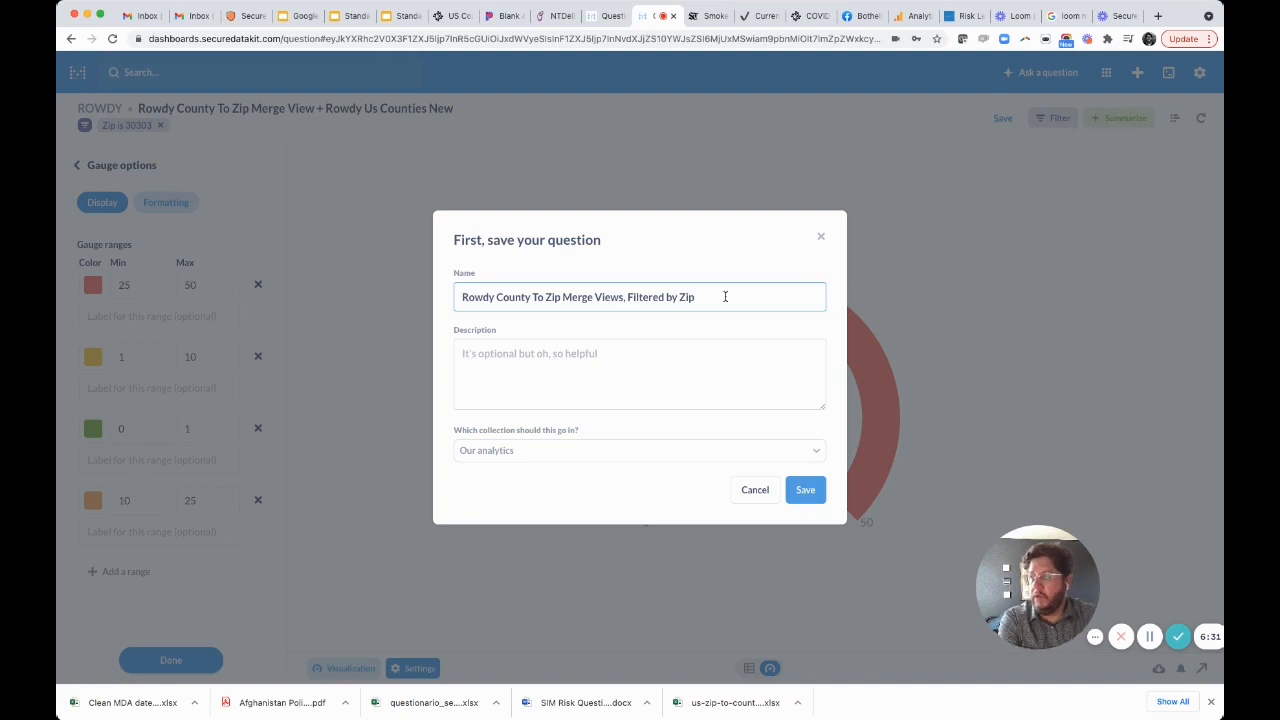
text(Fulton County R)
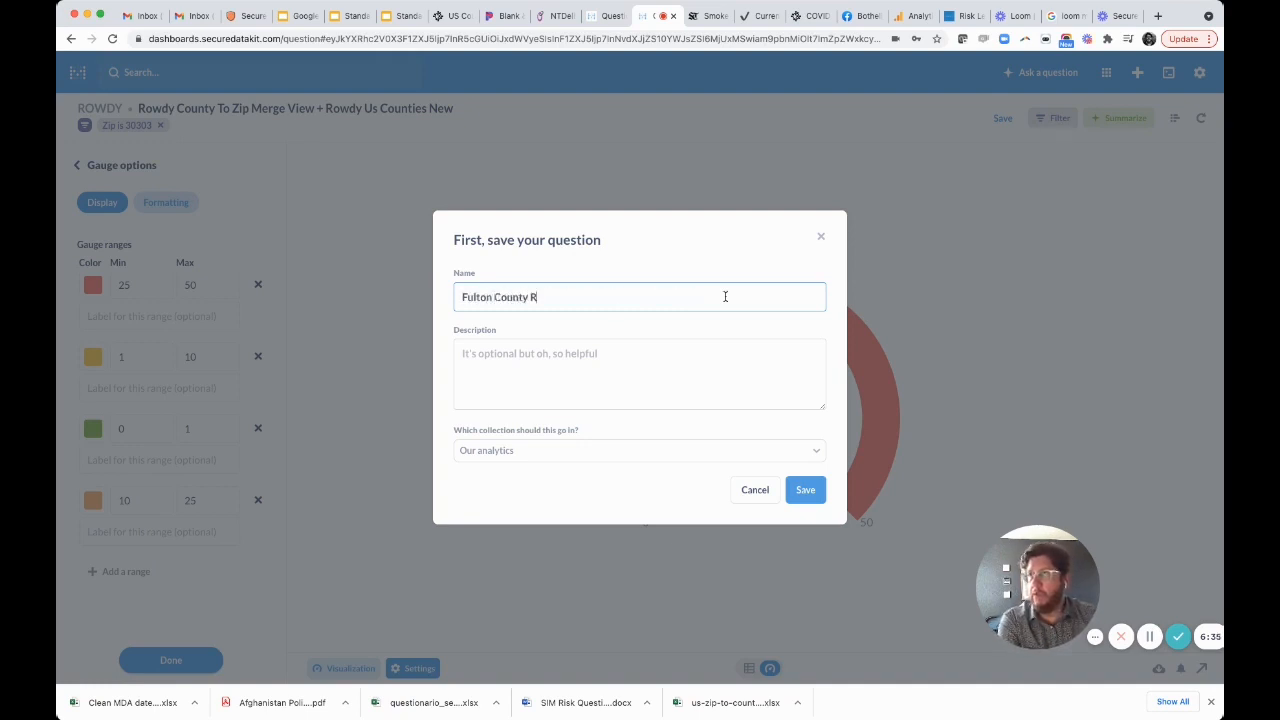
text(isk Assessment)
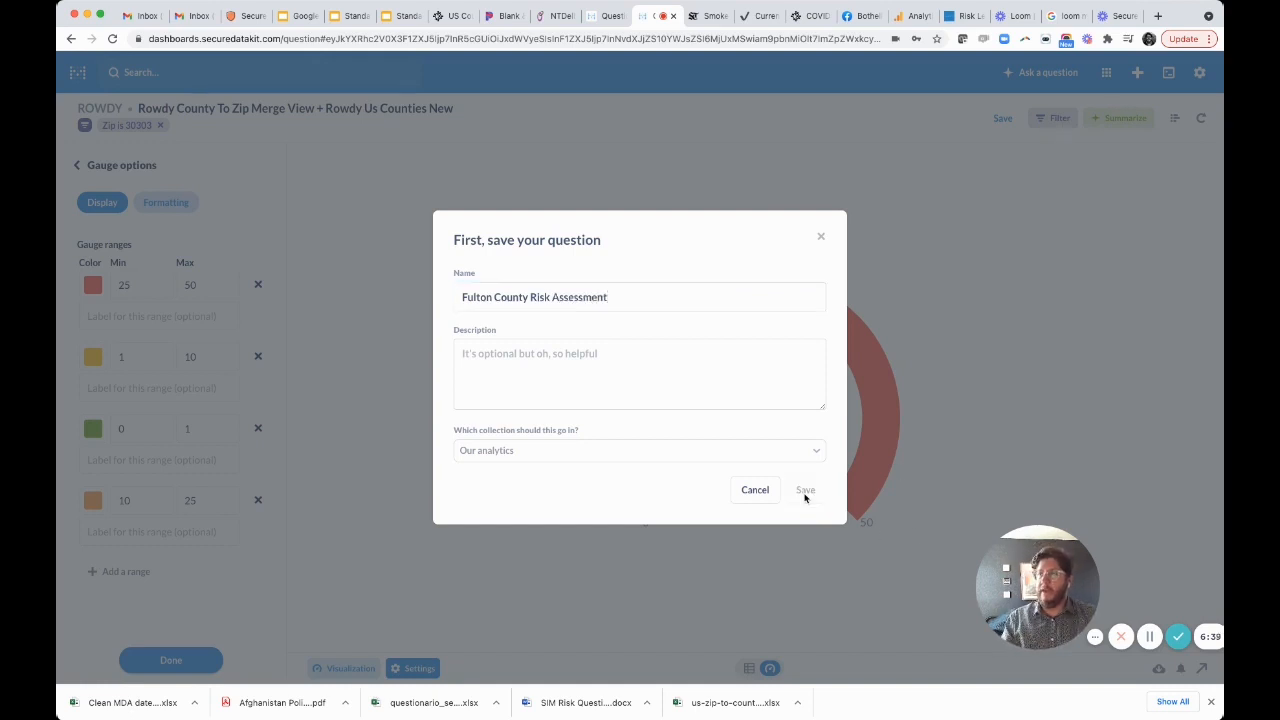
click(804, 490)
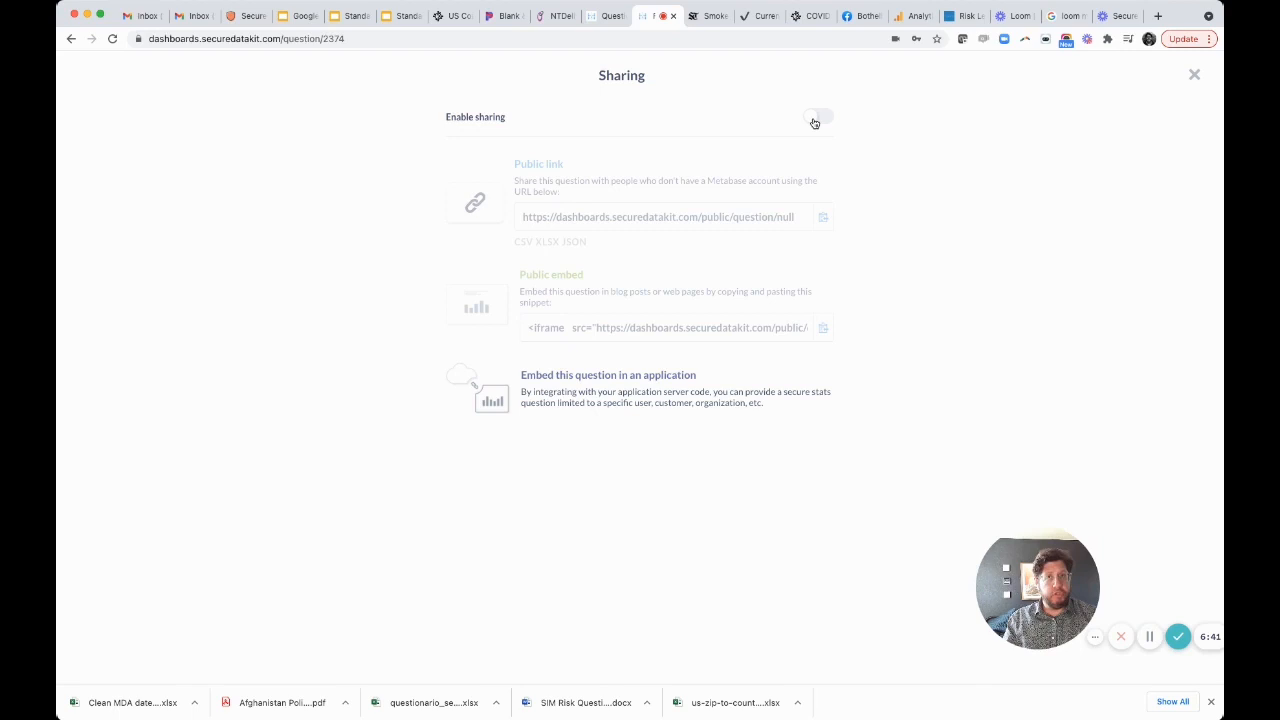
Step: Enable public sharing and load the public link showing the 29.51 gauge
click(818, 116)
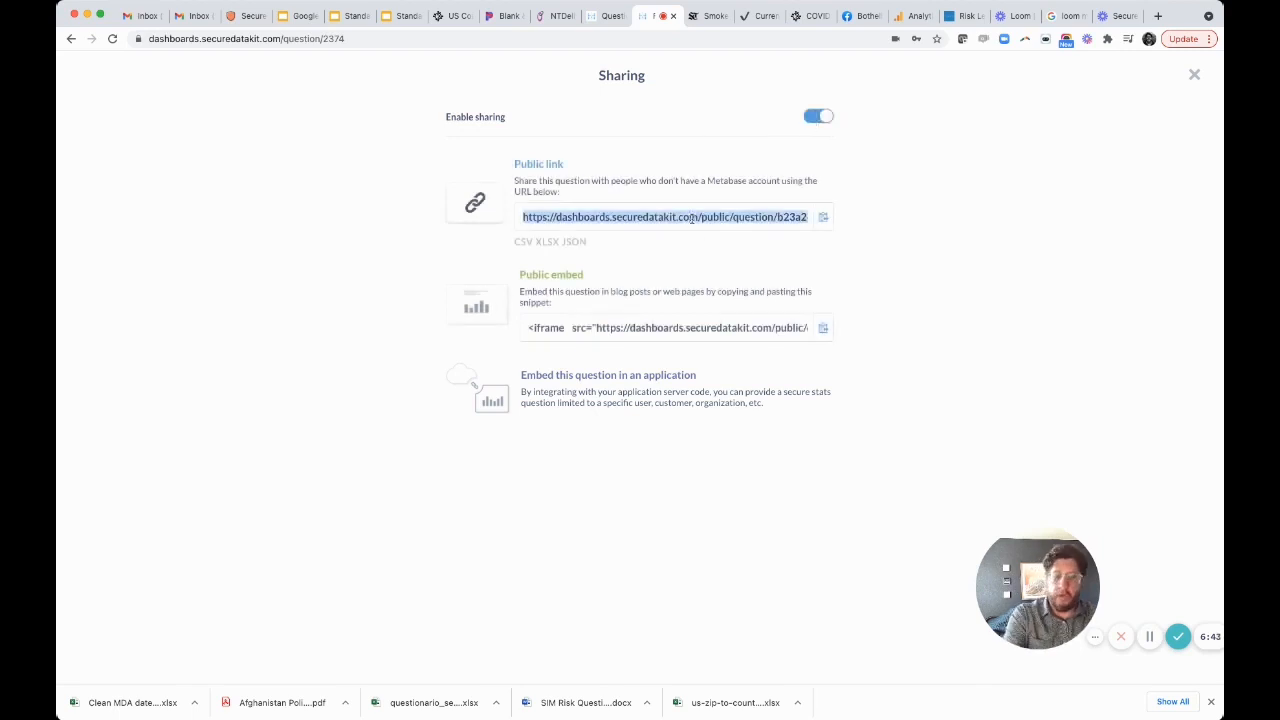
click(664, 216)
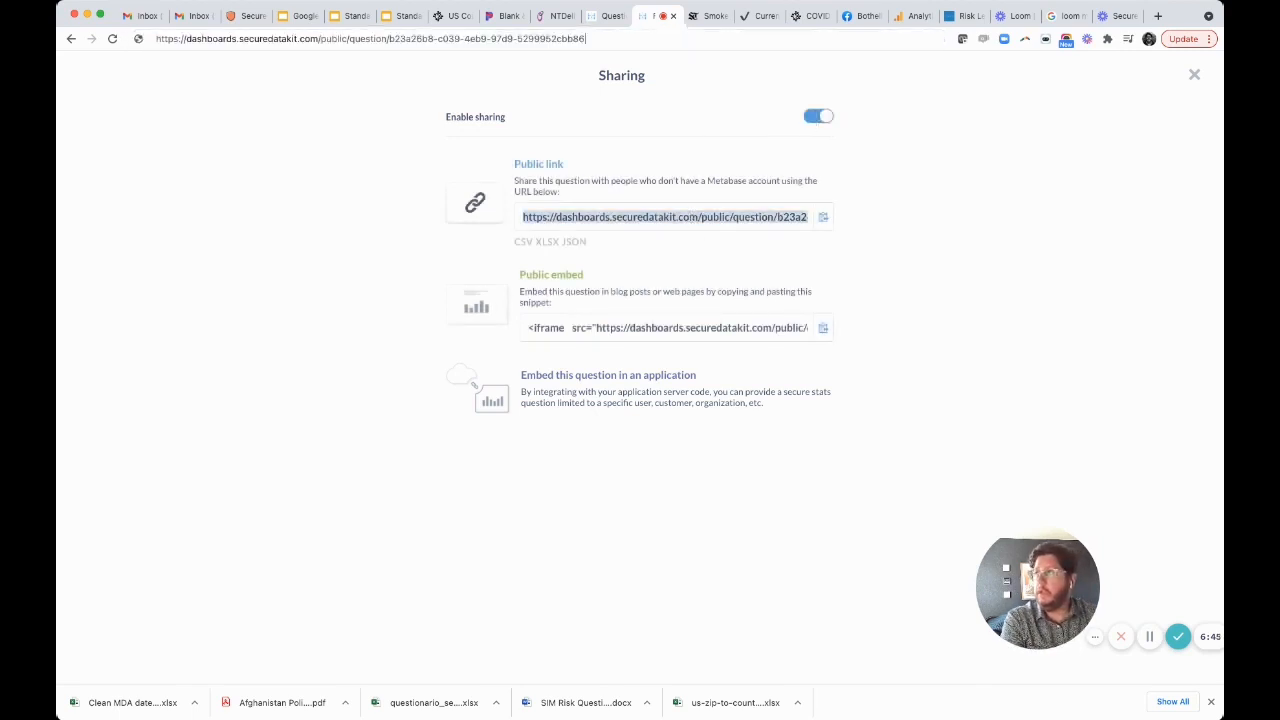
click(1192, 74)
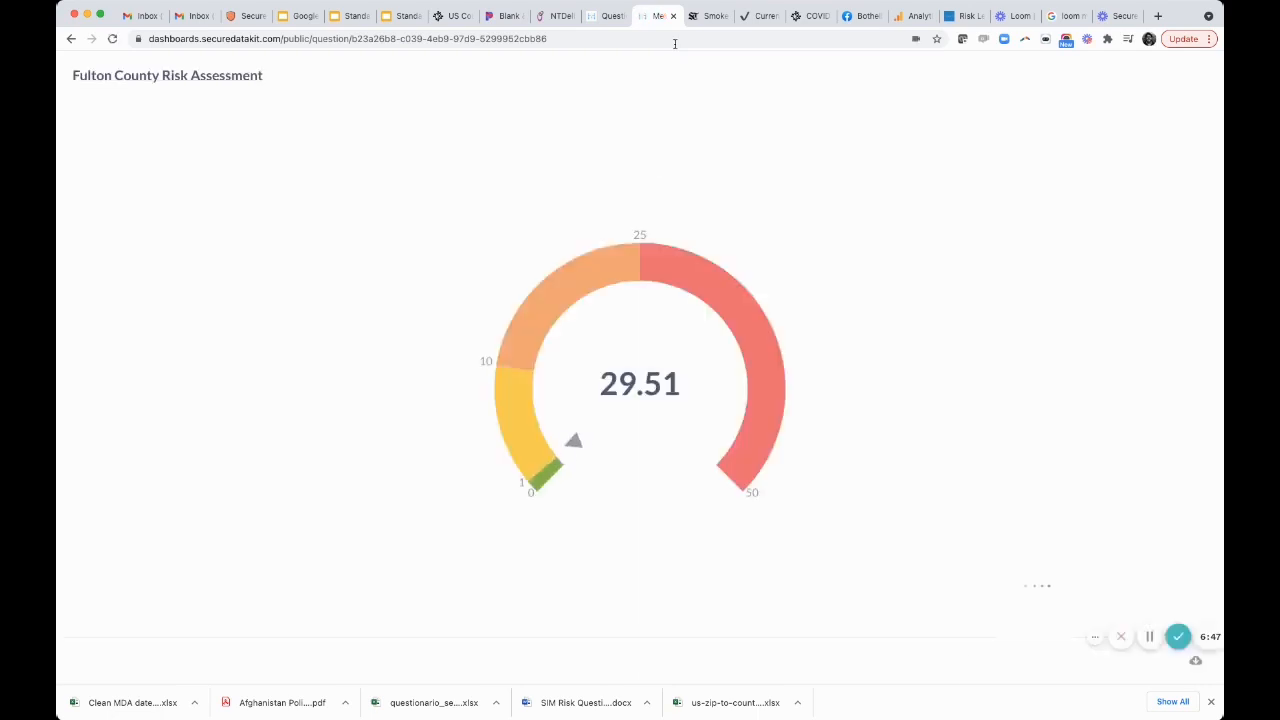